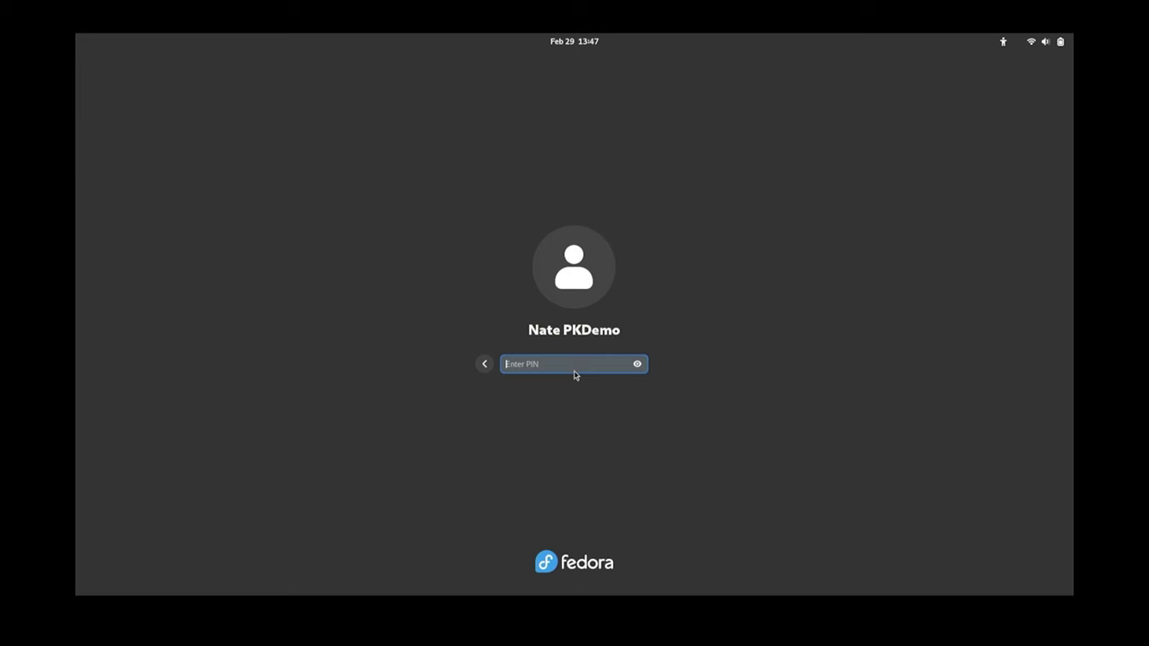
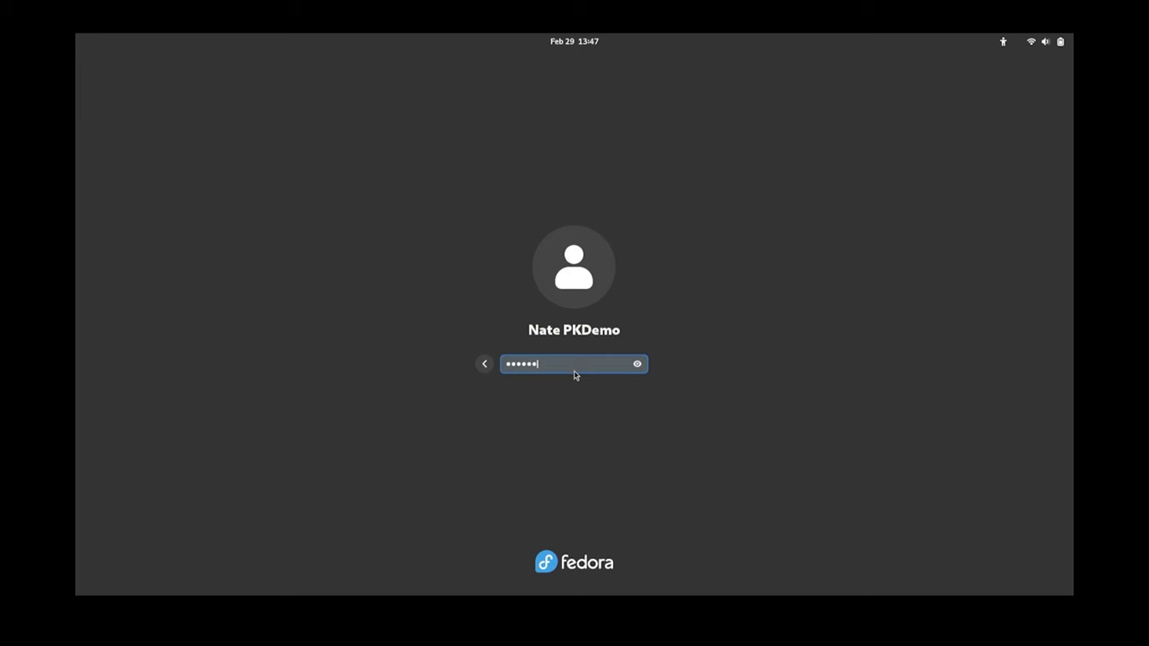
pyautogui.press('Return')
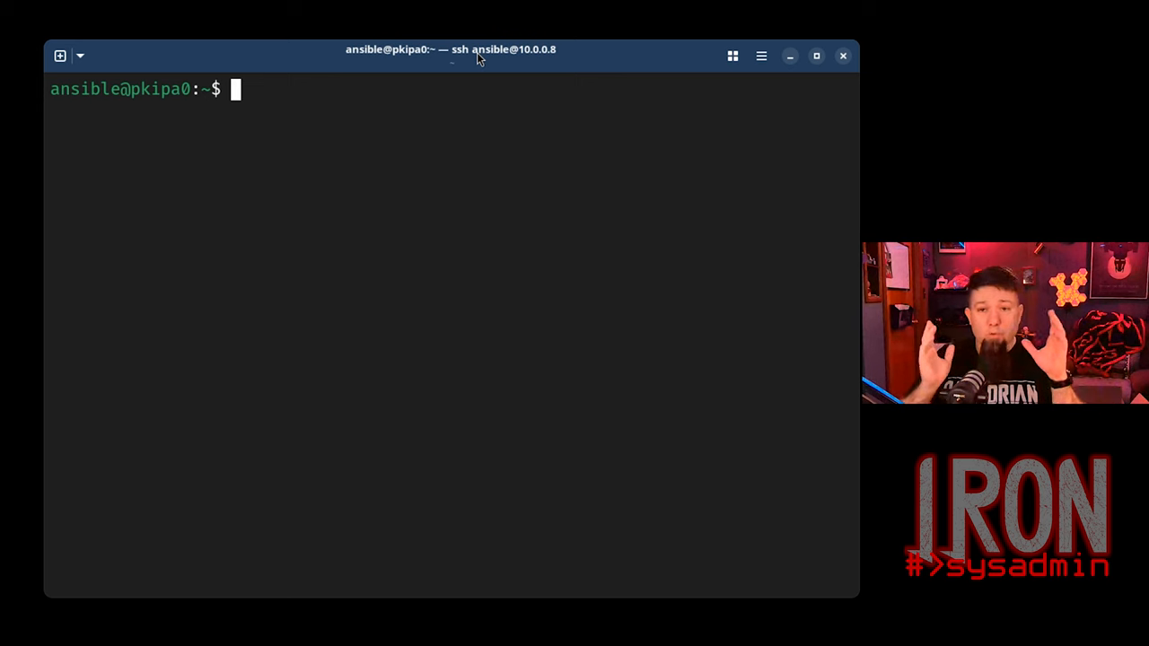
pyautogui.moveTo(330, 74)
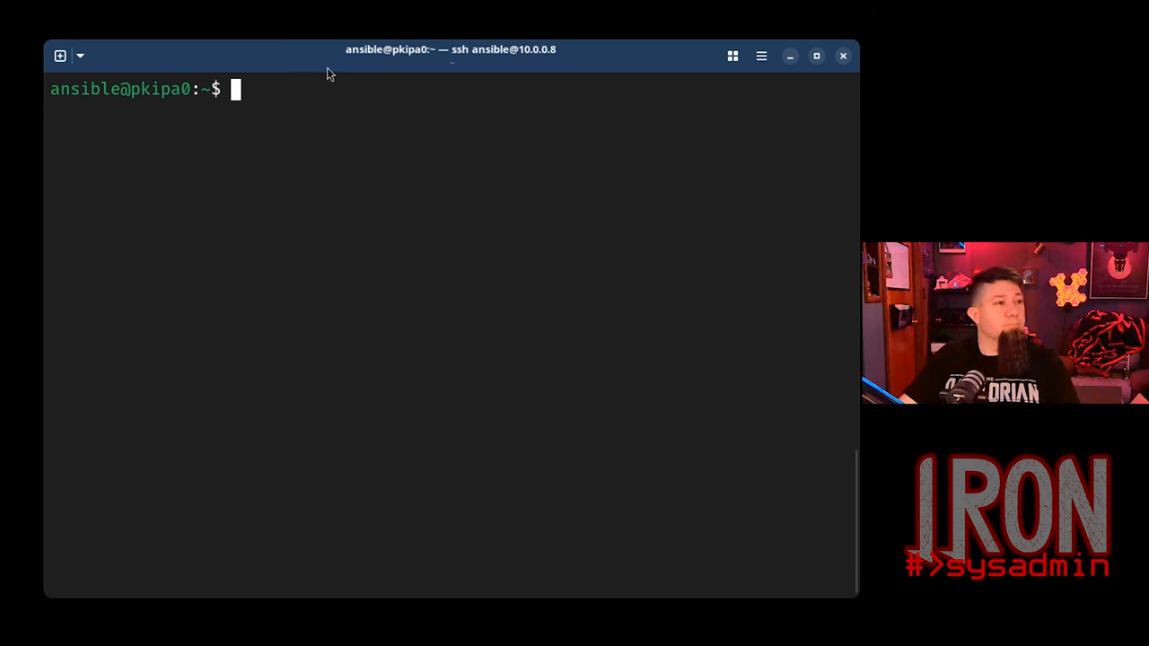
pyautogui.moveTo(334, 120)
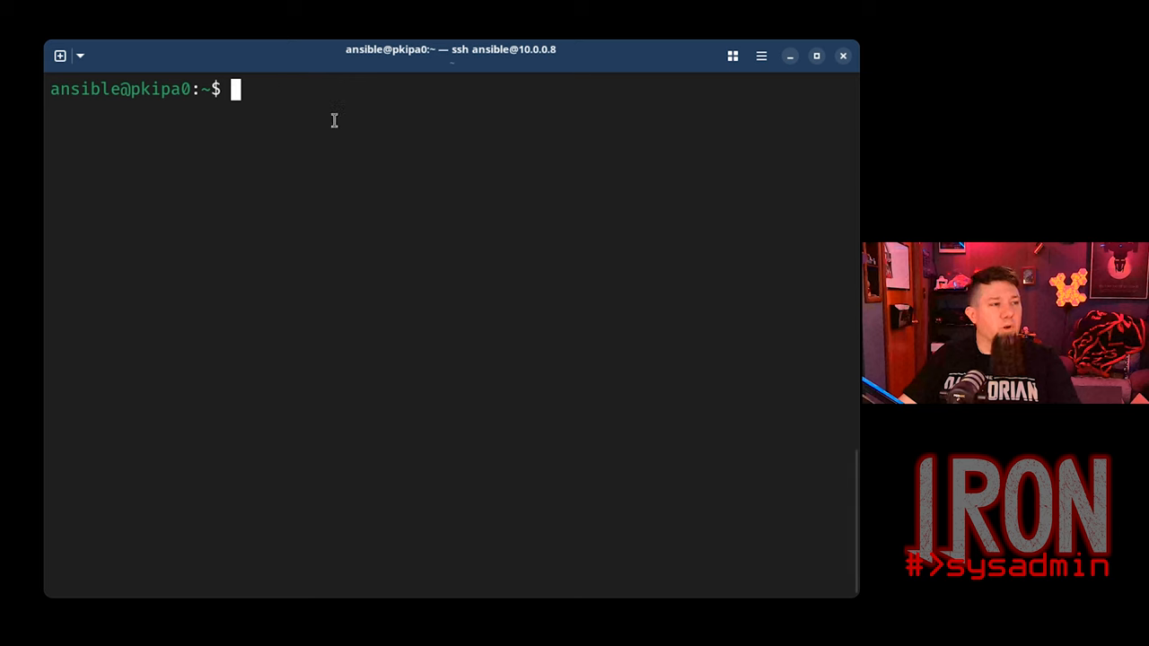
pyautogui.moveTo(160, 156)
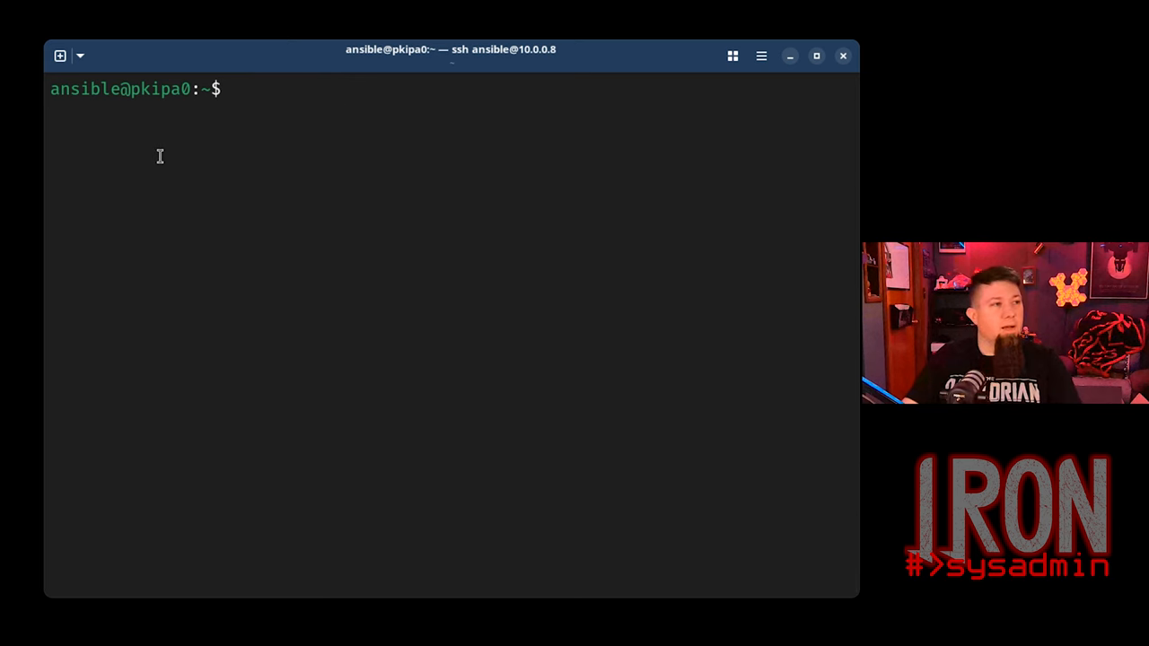
# Step: Run sudo ipactl status to confirm all IPA services are RUNNING
pyautogui.write('su')
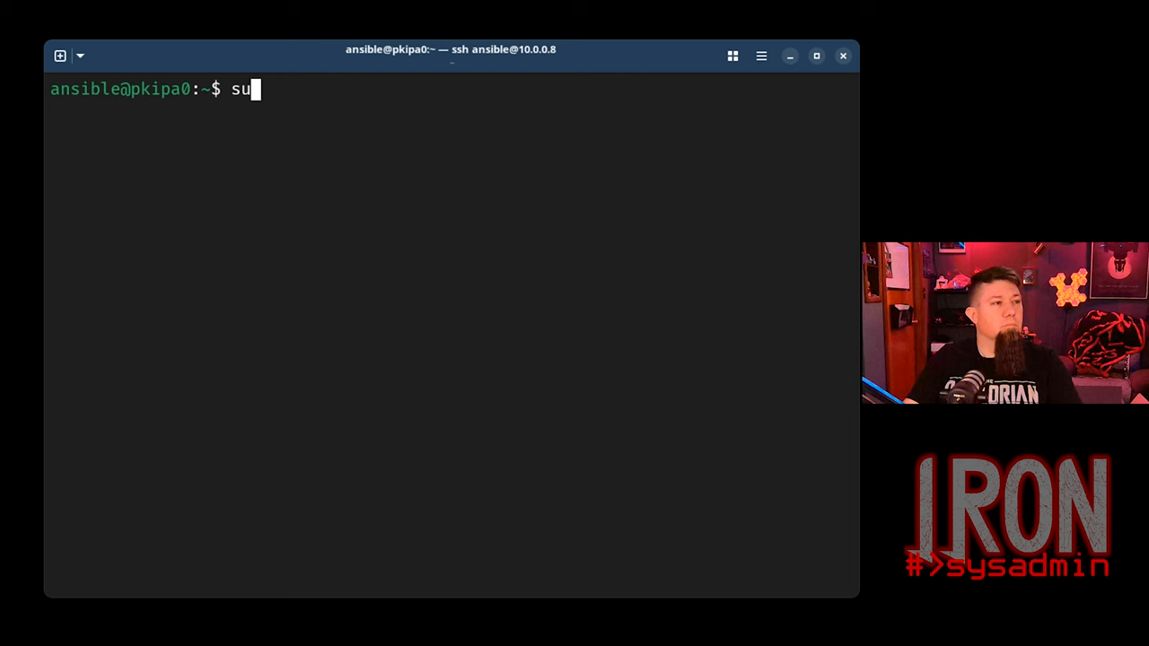
pyautogui.write('do ipactl status')
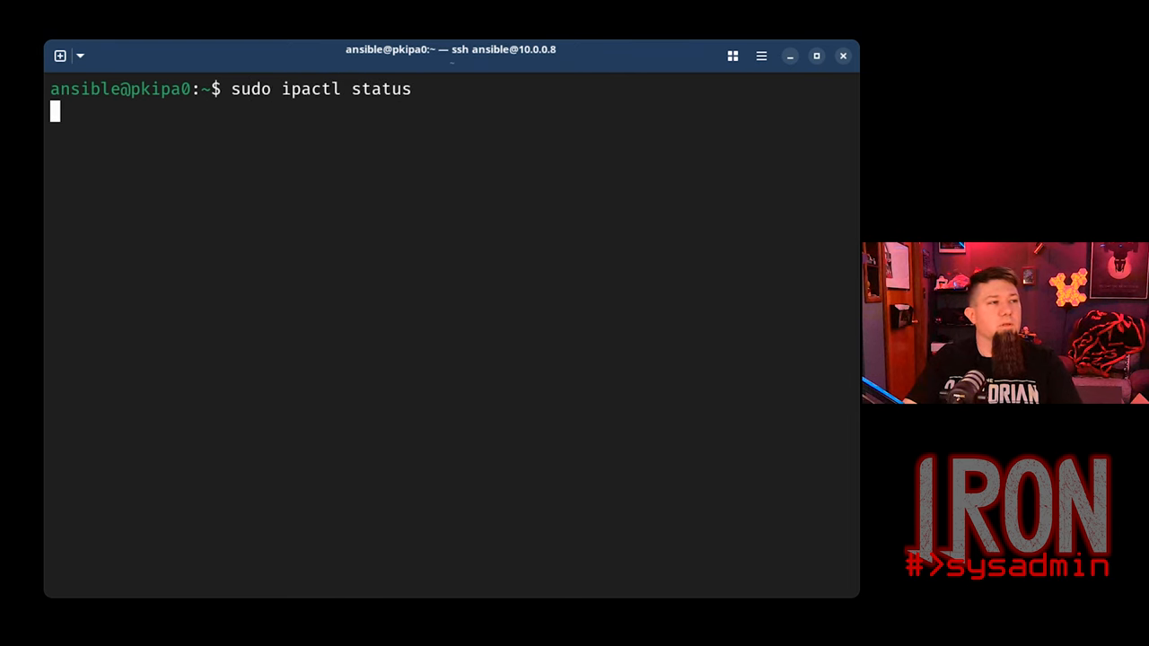
pyautogui.press('Return')
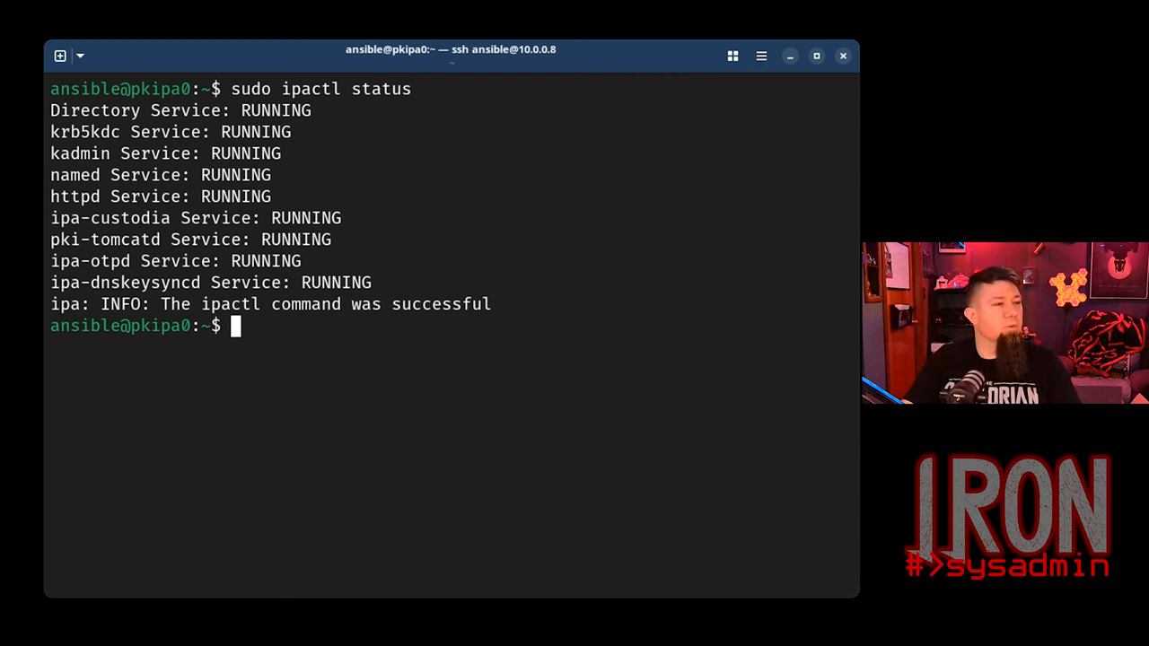
# Step: Run sudo dnf info freeipa-server to show the installed package, version 4.11.1
pyautogui.write('suo')
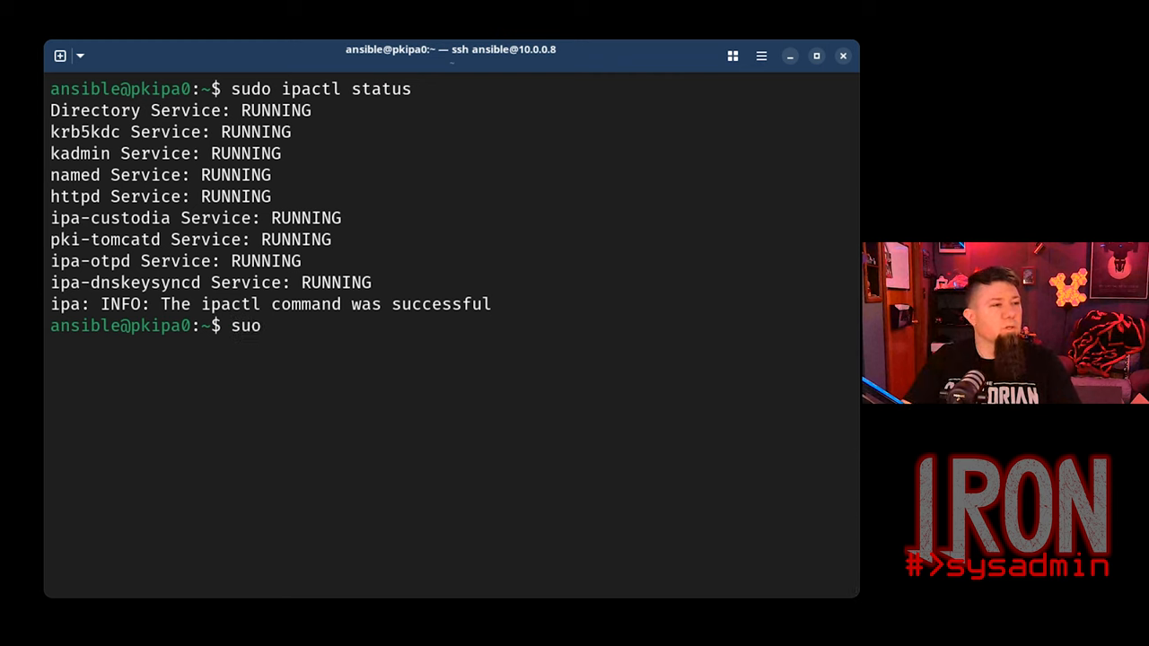
pyautogui.write('sudo dnf in')
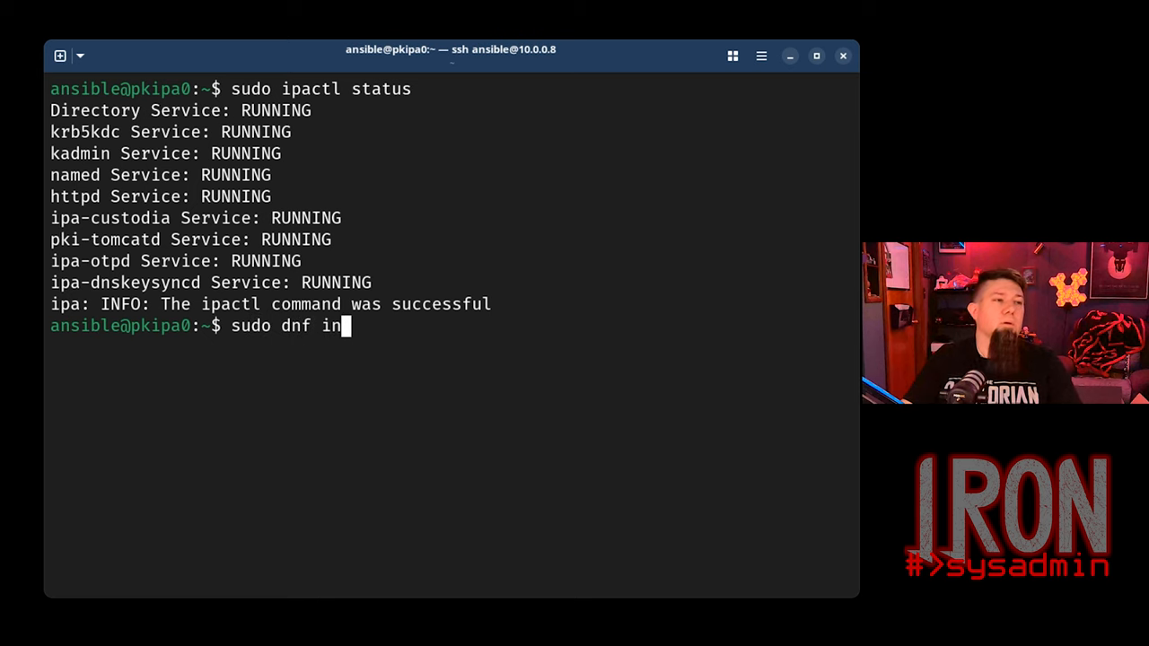
pyautogui.write('fo free')
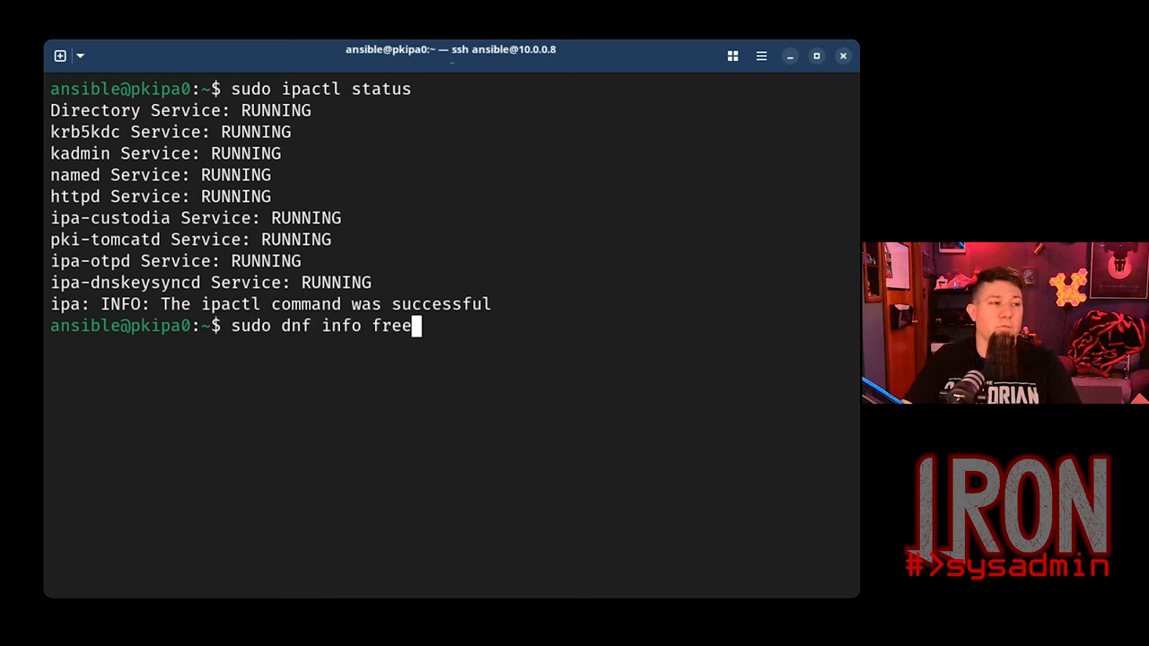
pyautogui.write('ipa-server')
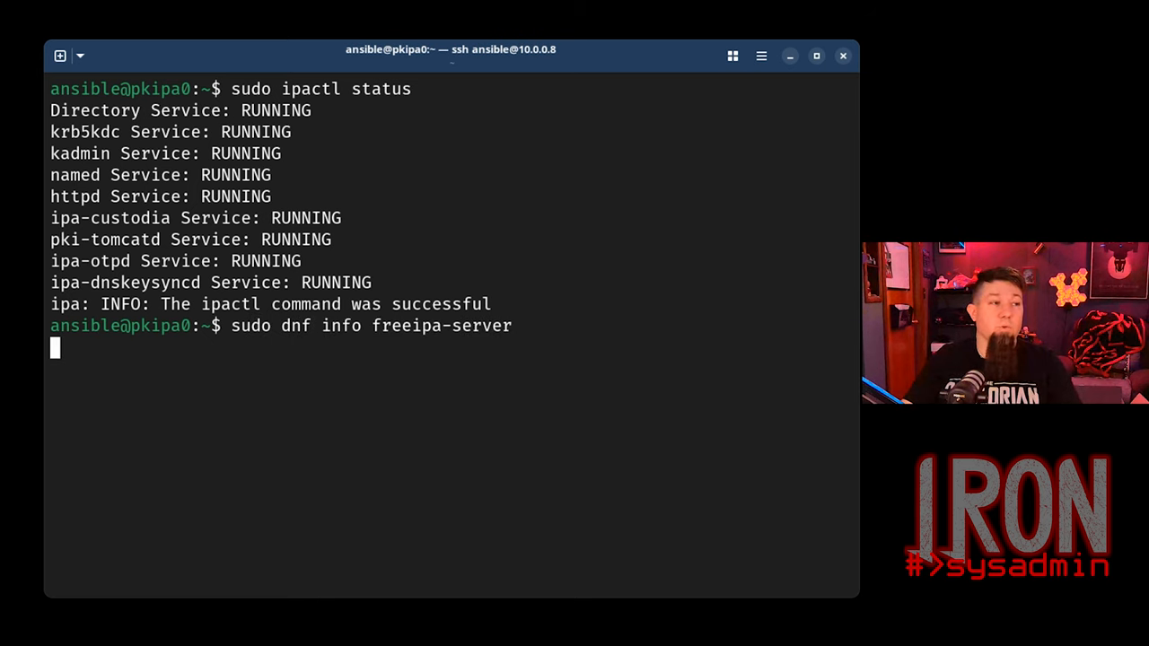
pyautogui.press('Return')
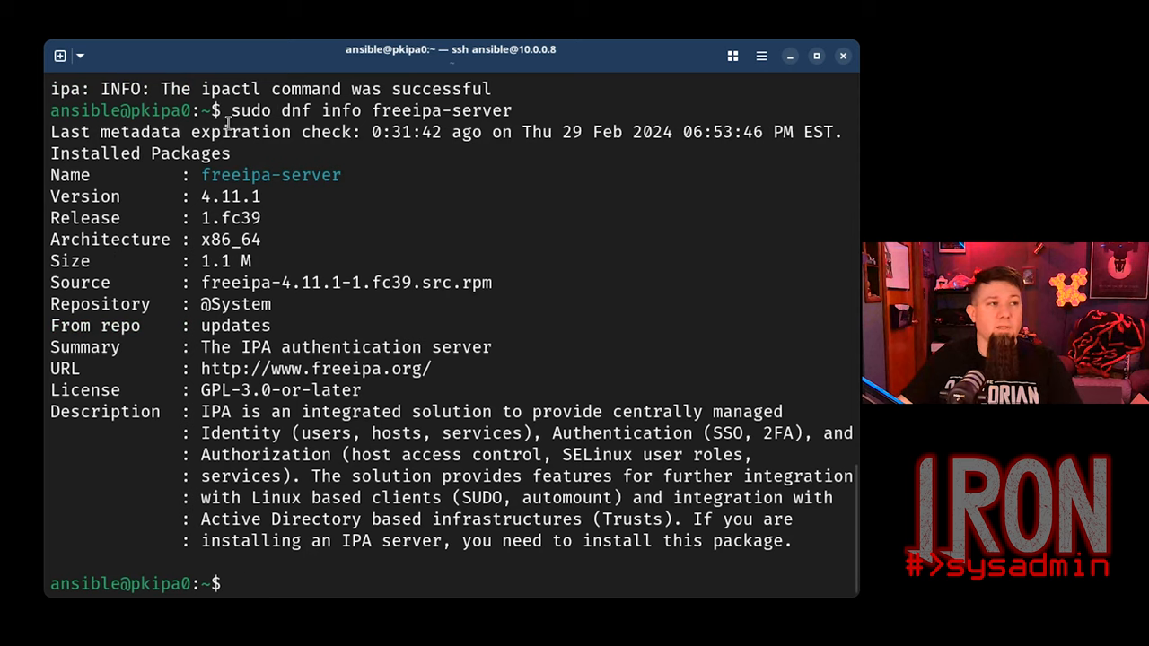
pyautogui.moveTo(337, 264)
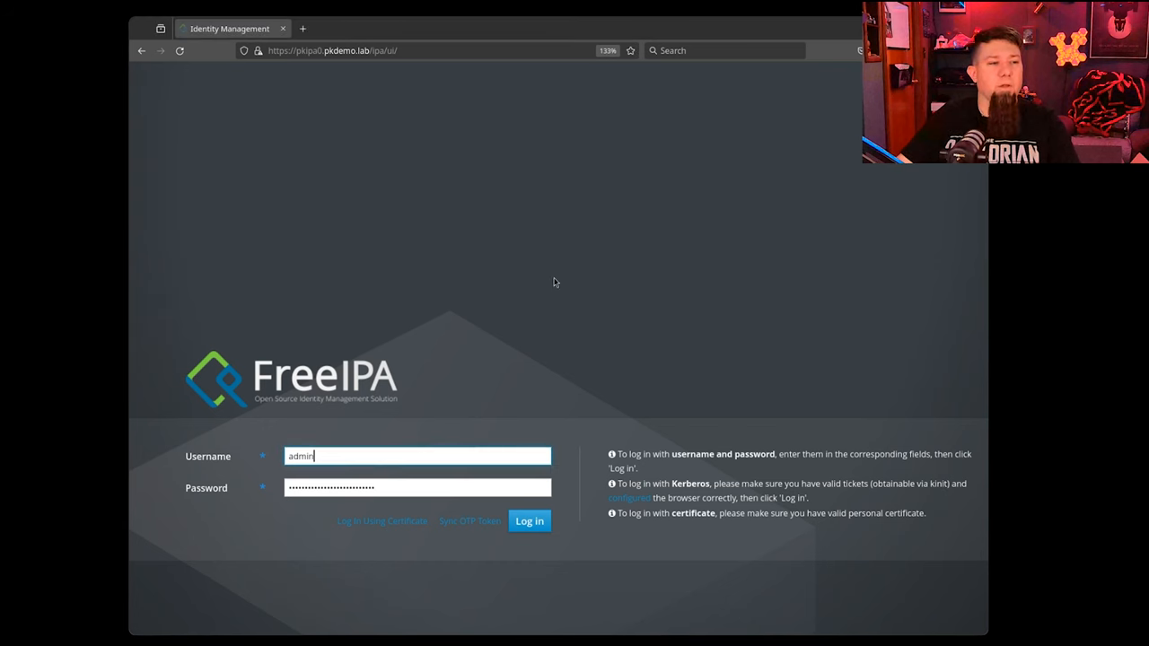
# Step: Log in as admin and start adding a new user from the Active users page
pyautogui.click(528, 521)
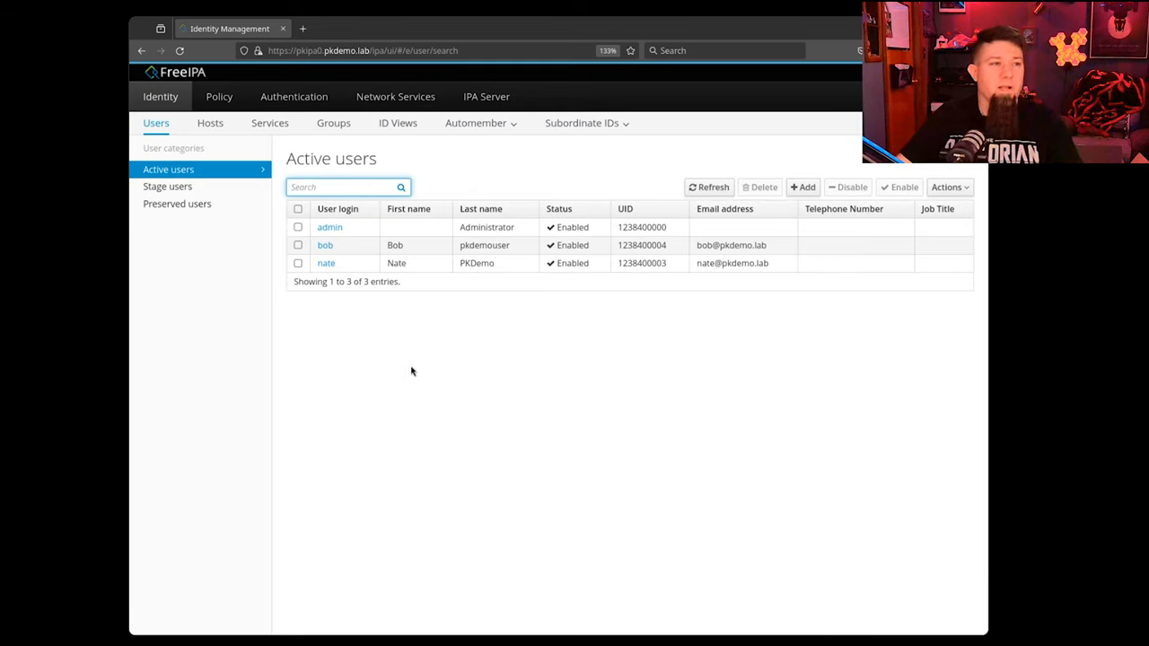
pyautogui.moveTo(693, 182)
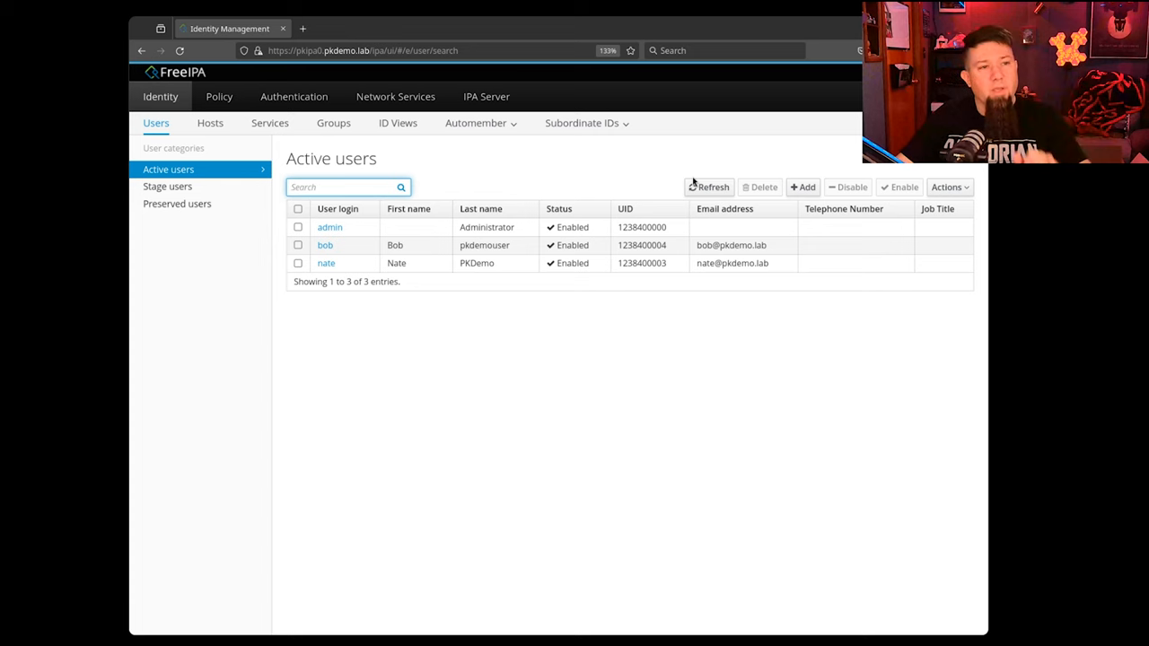
pyautogui.click(802, 187)
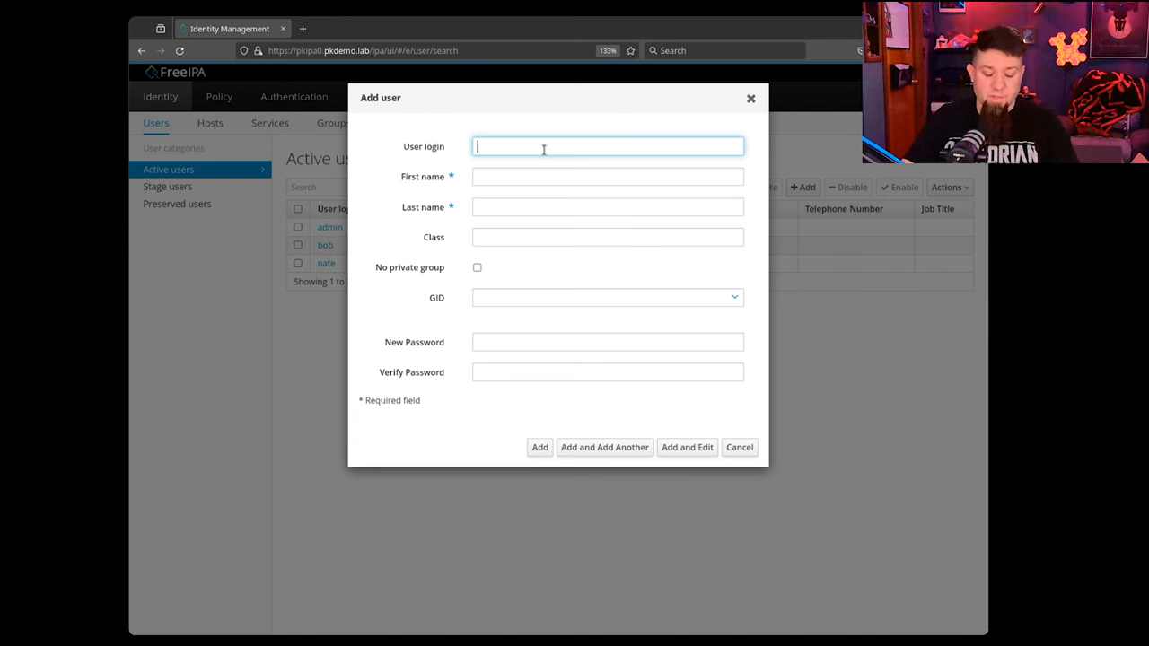
# Step: Create user paul, first name Paul, last name Somedude, via Add and Edit
pyautogui.write('paul')
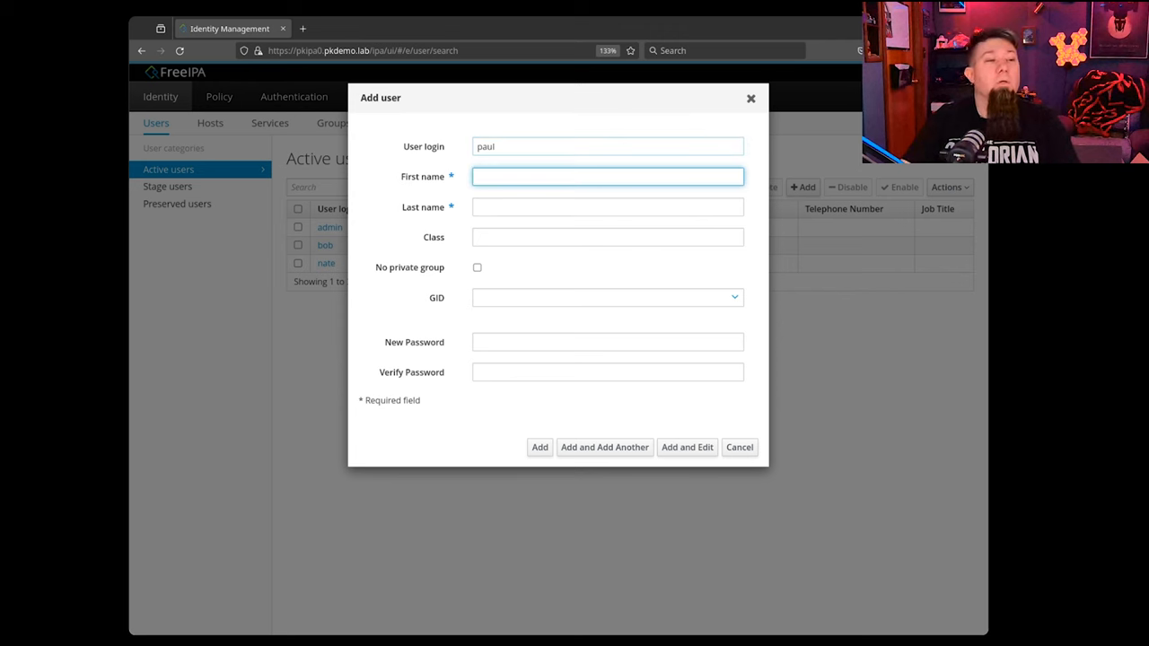
pyautogui.write('Somedude')
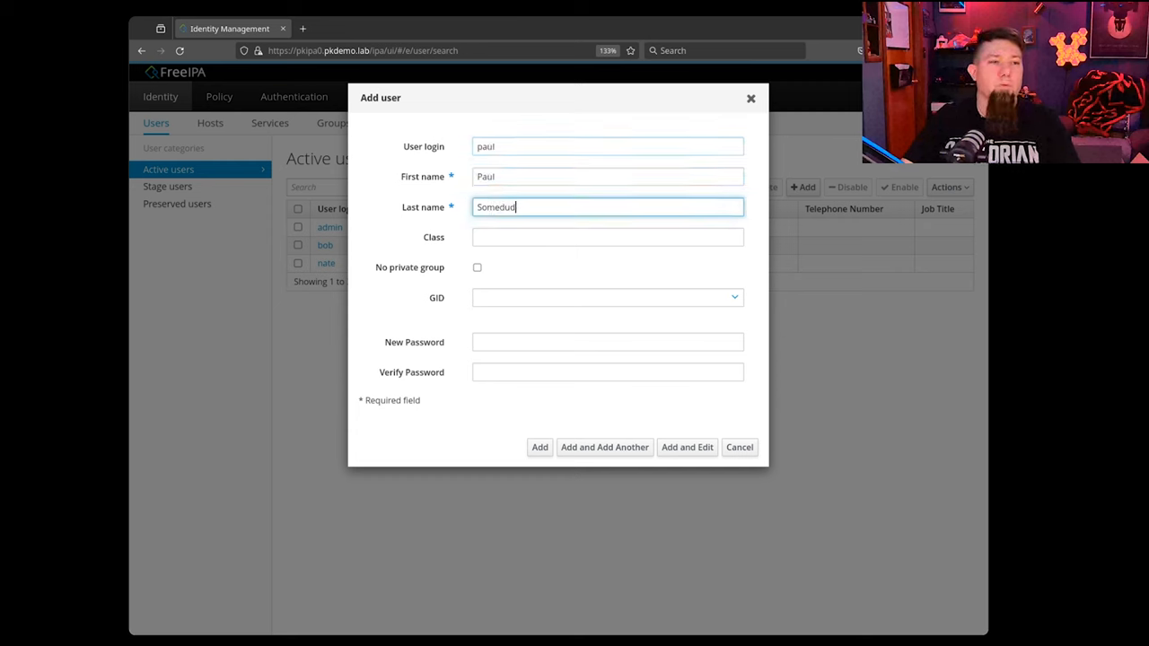
pyautogui.write('e')
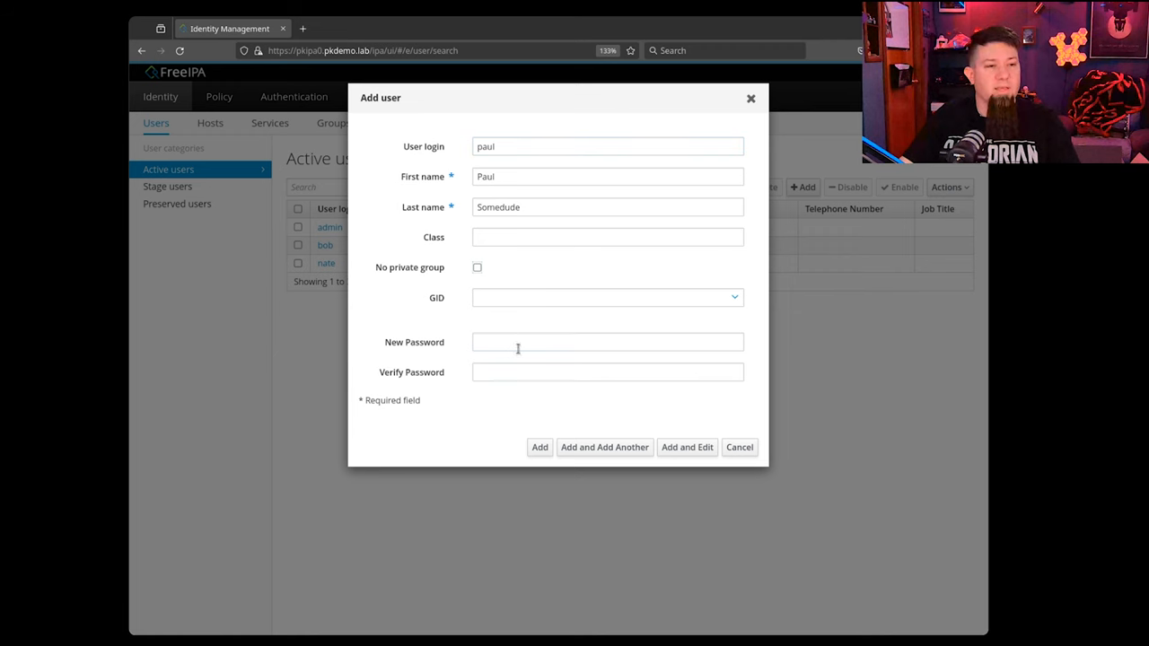
pyautogui.moveTo(688, 447)
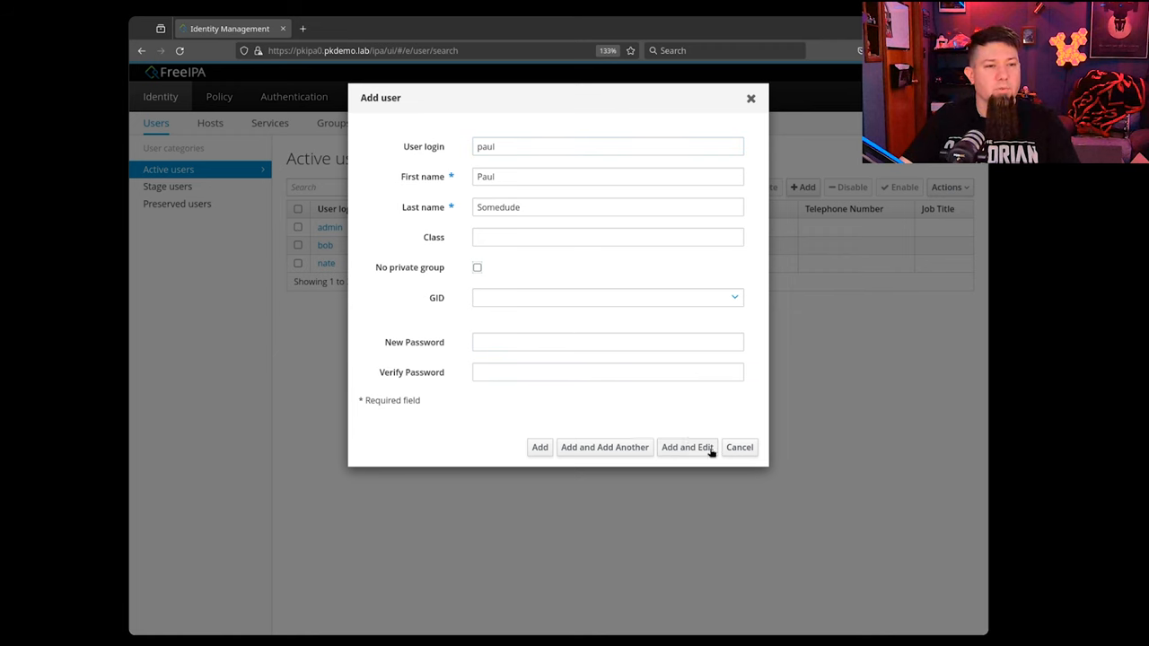
pyautogui.click(539, 447)
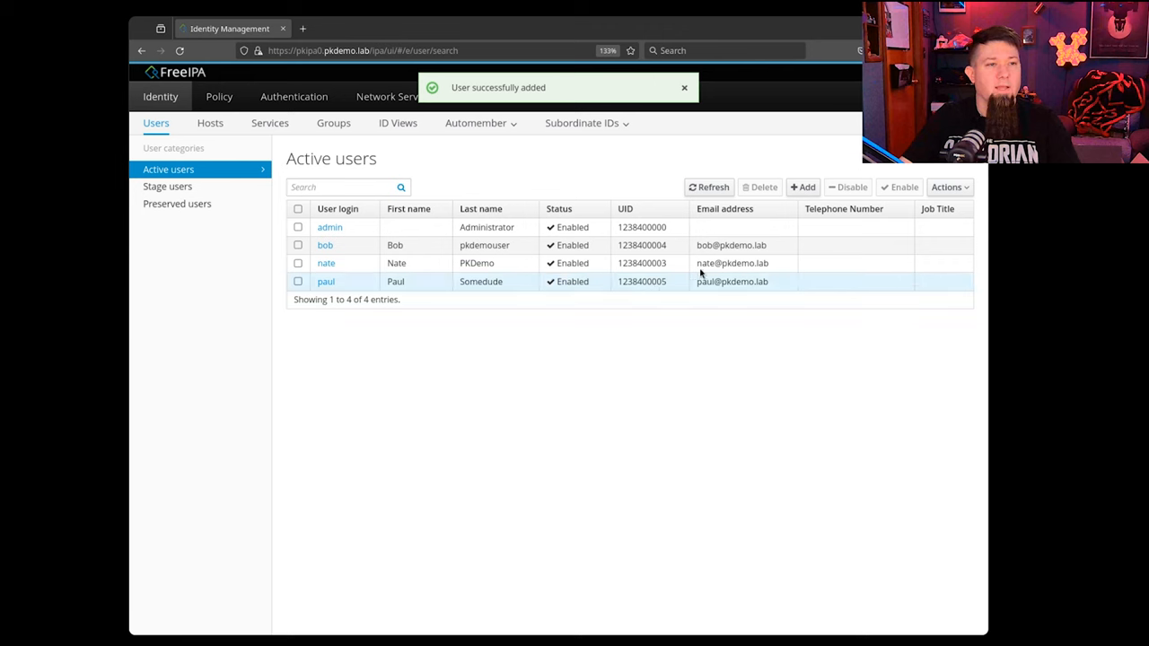
pyautogui.moveTo(739, 308)
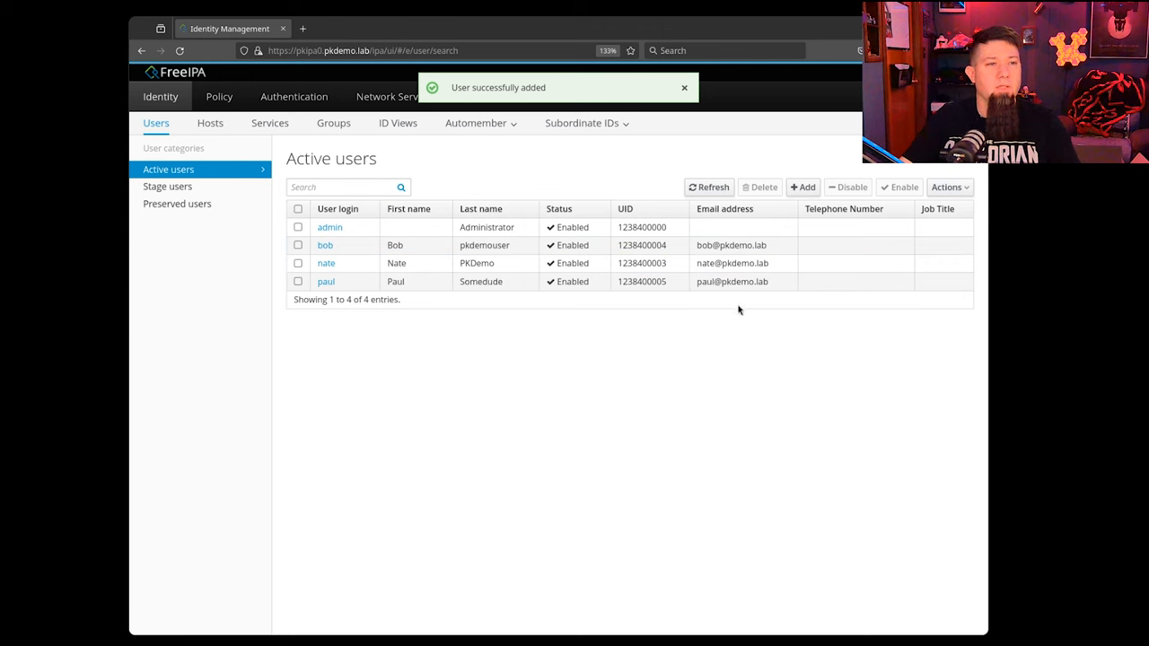
pyautogui.click(327, 280)
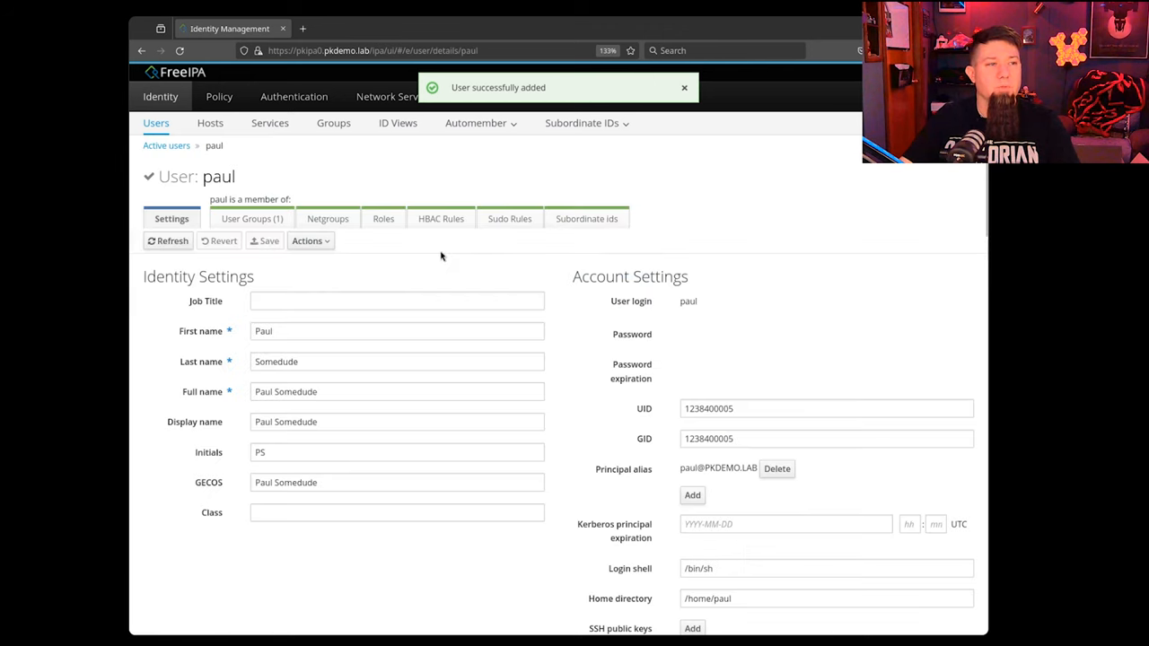
pyautogui.scroll(-3)
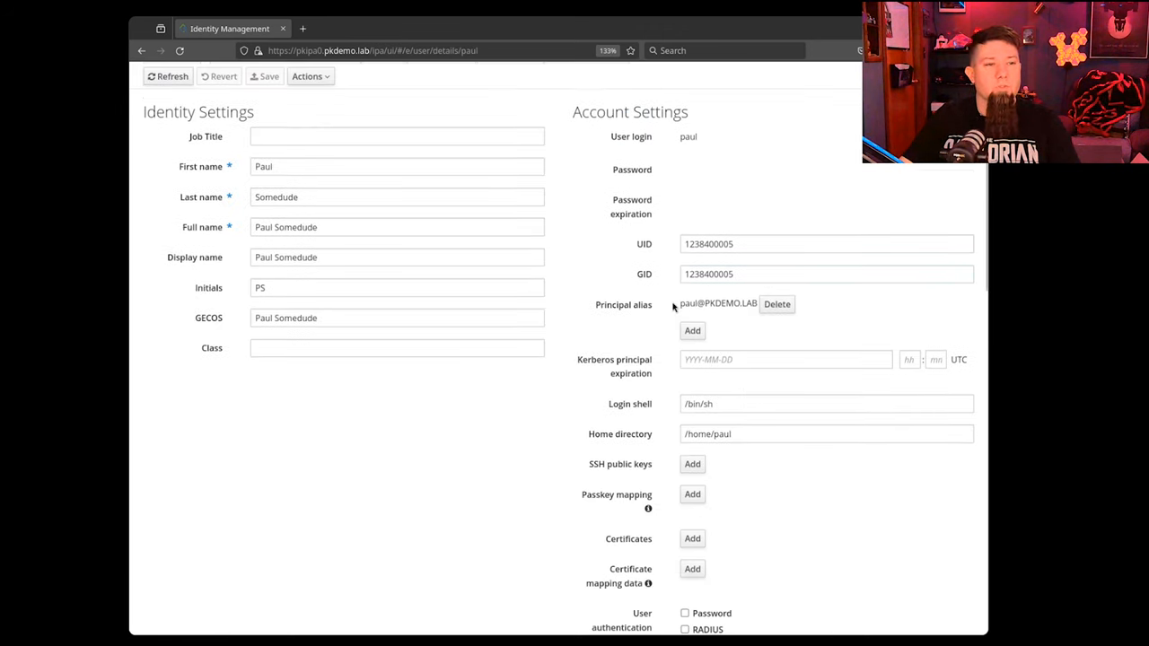
pyautogui.scroll(-3)
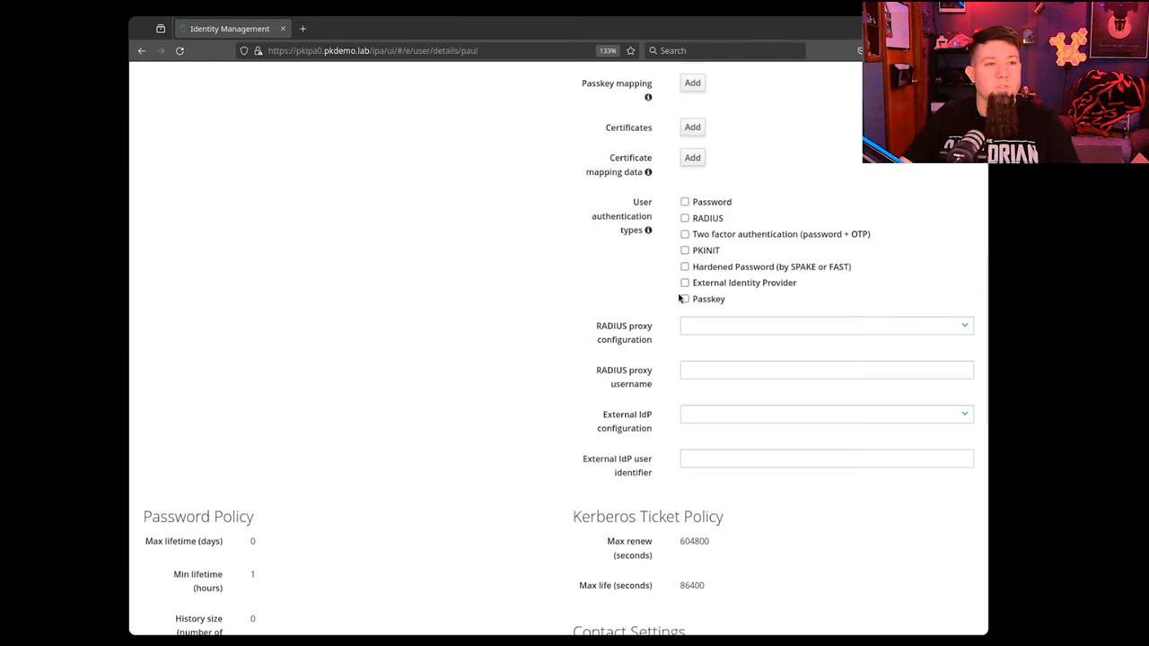
pyautogui.moveTo(610, 208)
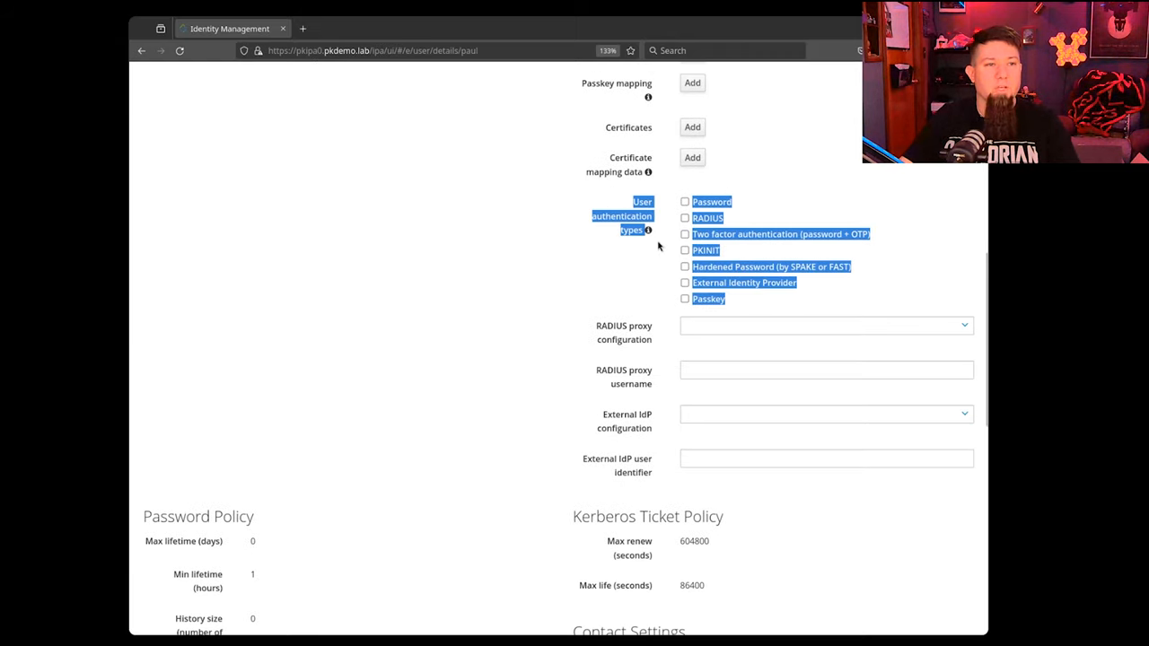
pyautogui.moveTo(651, 293)
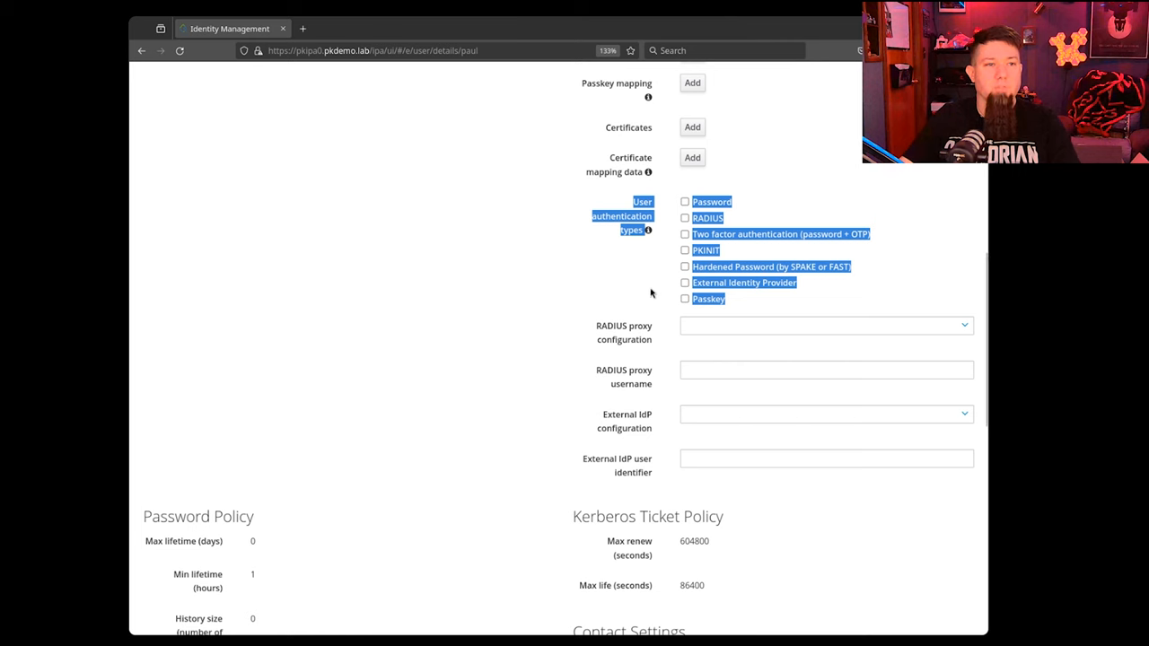
pyautogui.moveTo(752, 204)
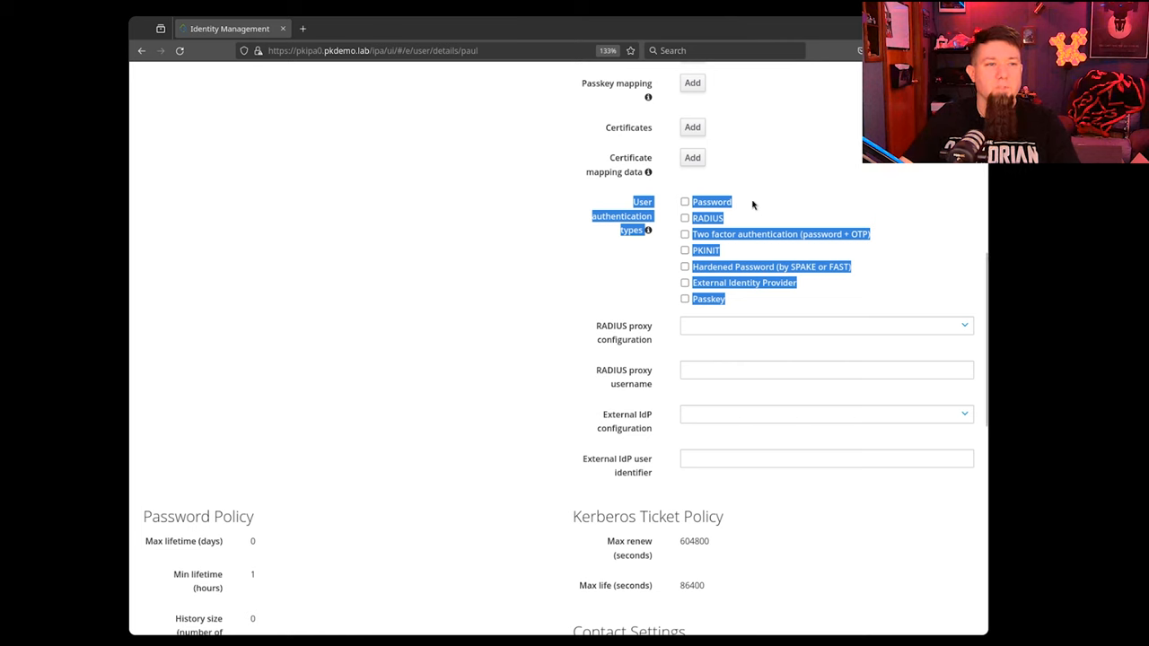
pyautogui.moveTo(779, 296)
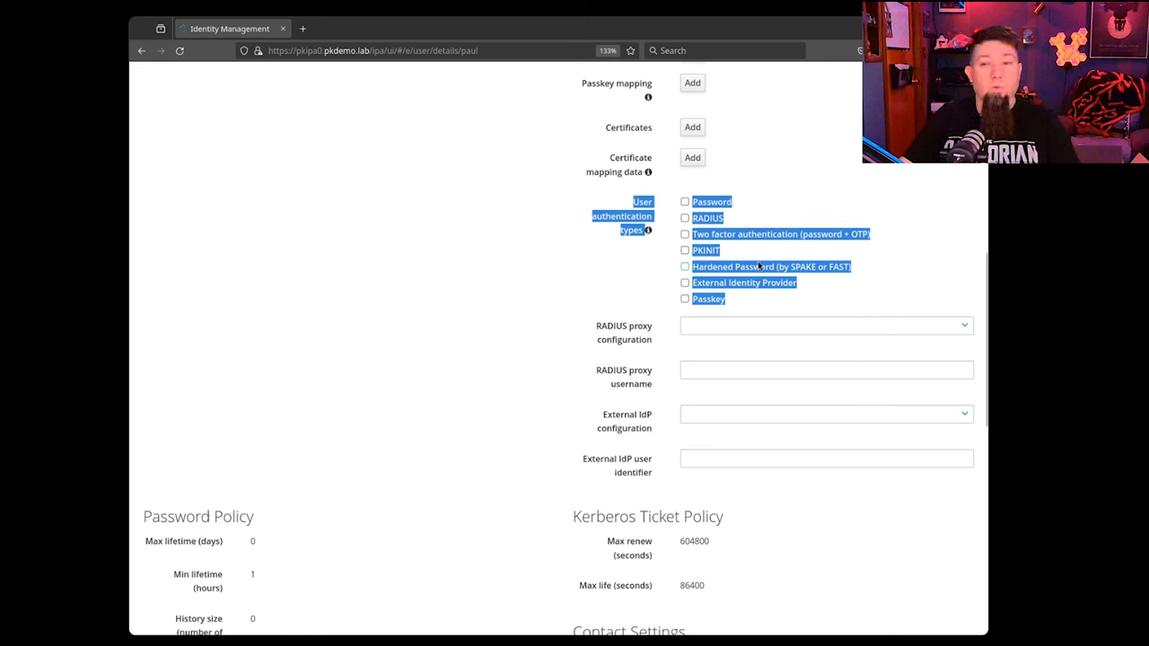
pyautogui.moveTo(642, 280)
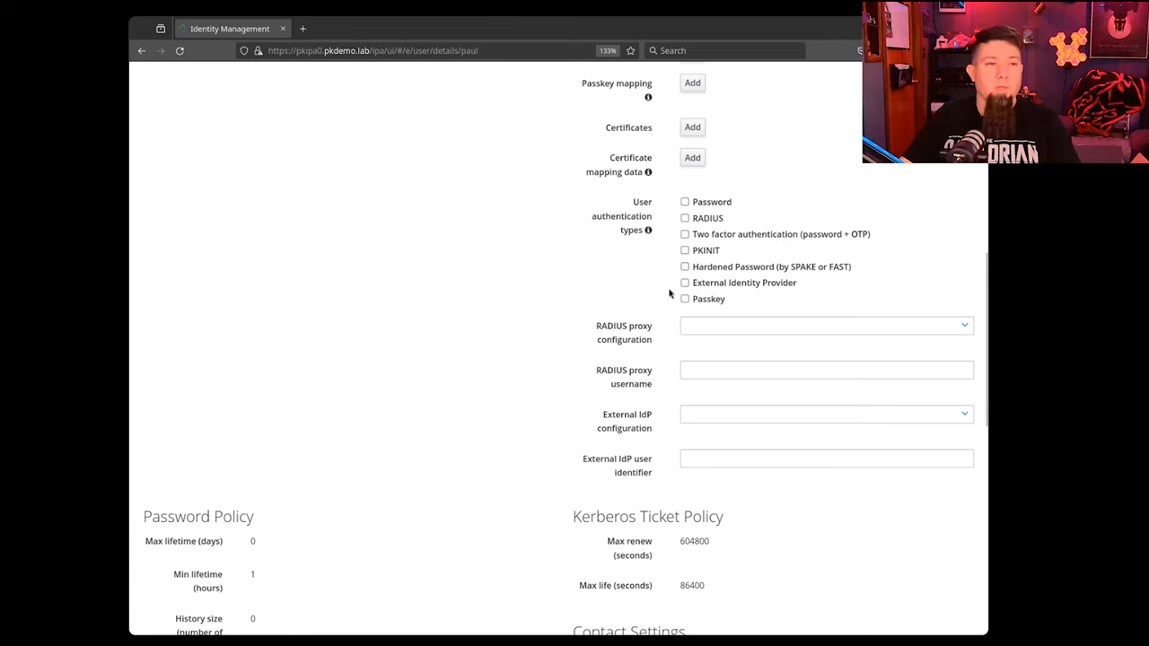
# Step: Enable the Passkey authentication type for paul and save his account
pyautogui.click(686, 298)
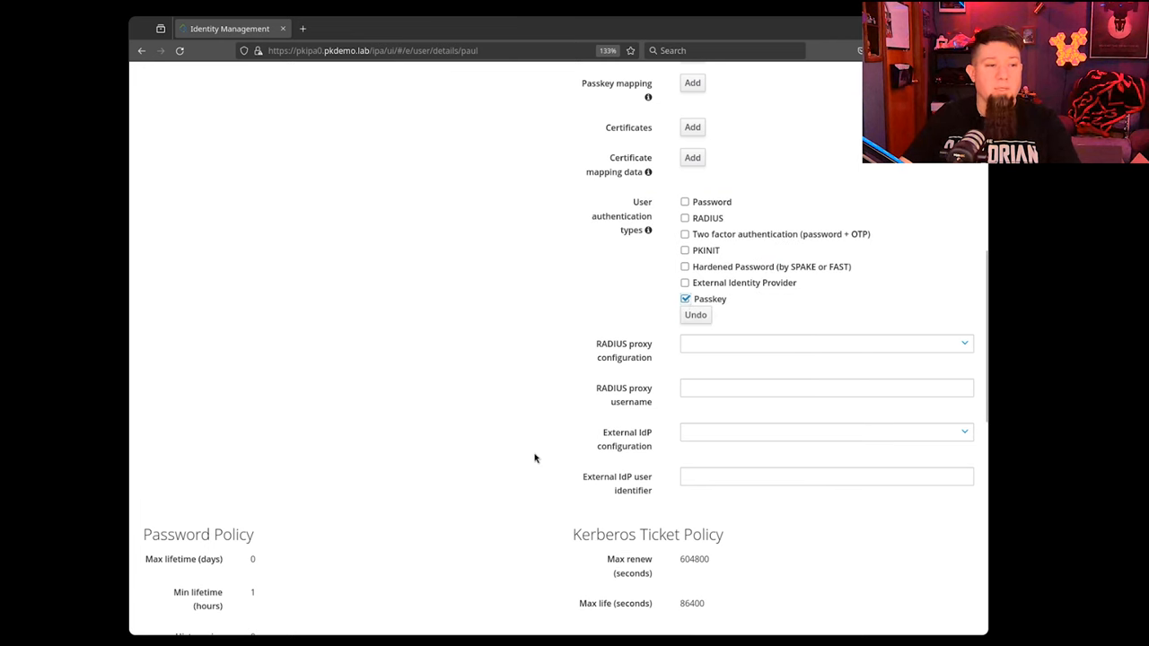
pyautogui.scroll(3)
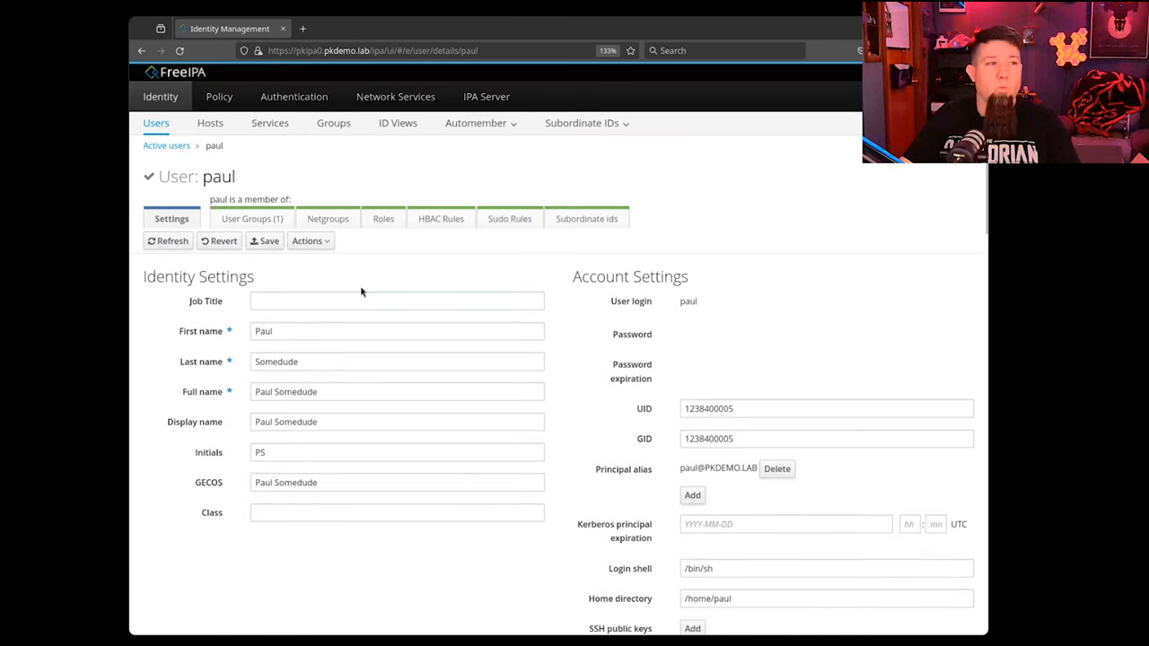
pyautogui.click(264, 241)
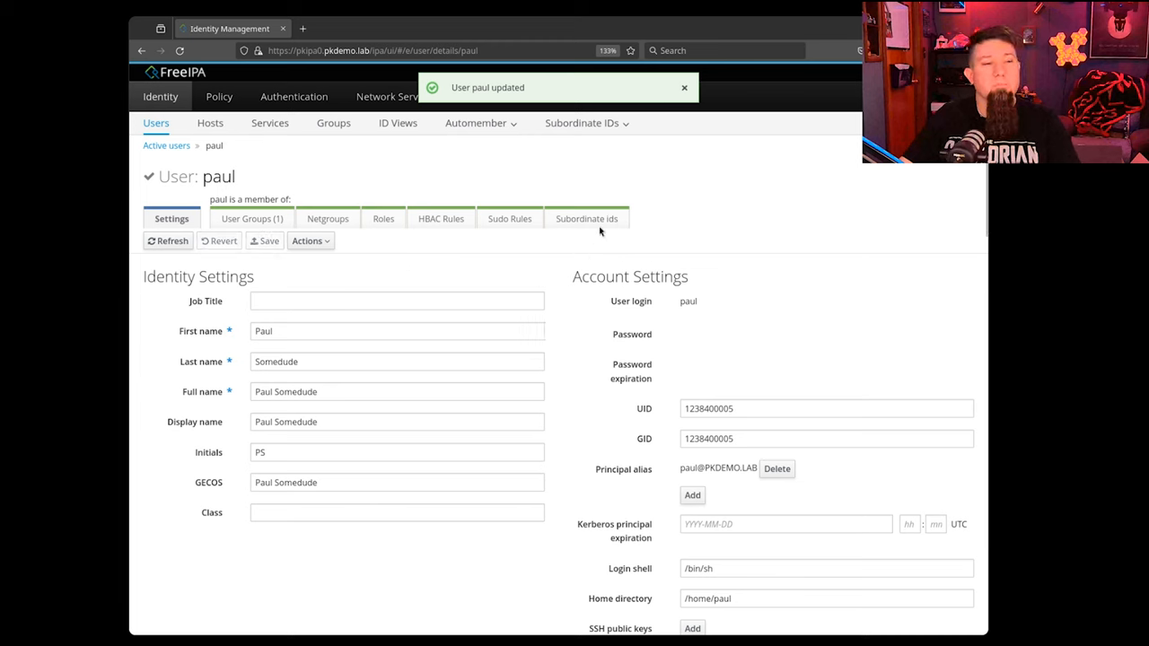
pyautogui.moveTo(425, 167)
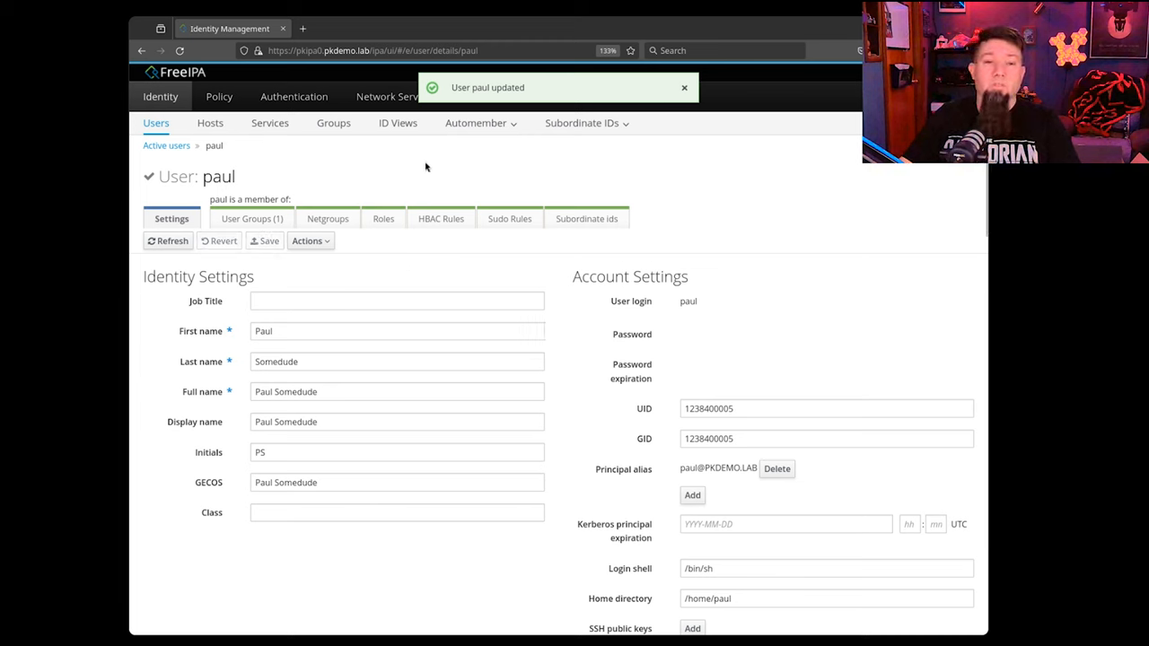
pyautogui.moveTo(386, 97)
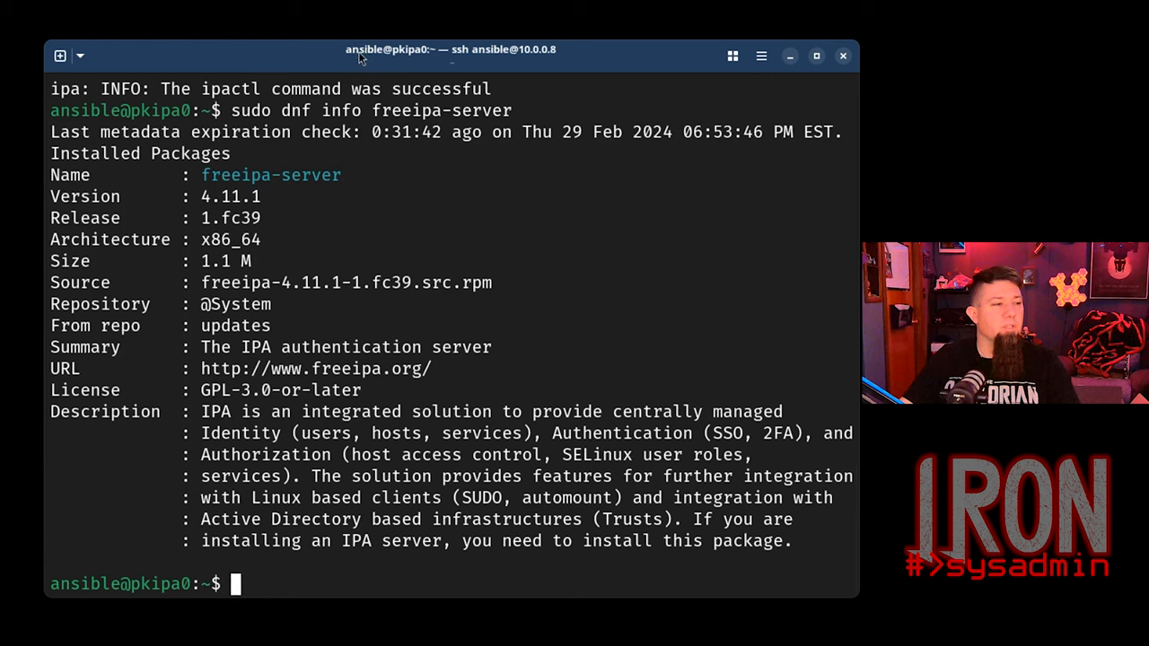
pyautogui.moveTo(445, 212)
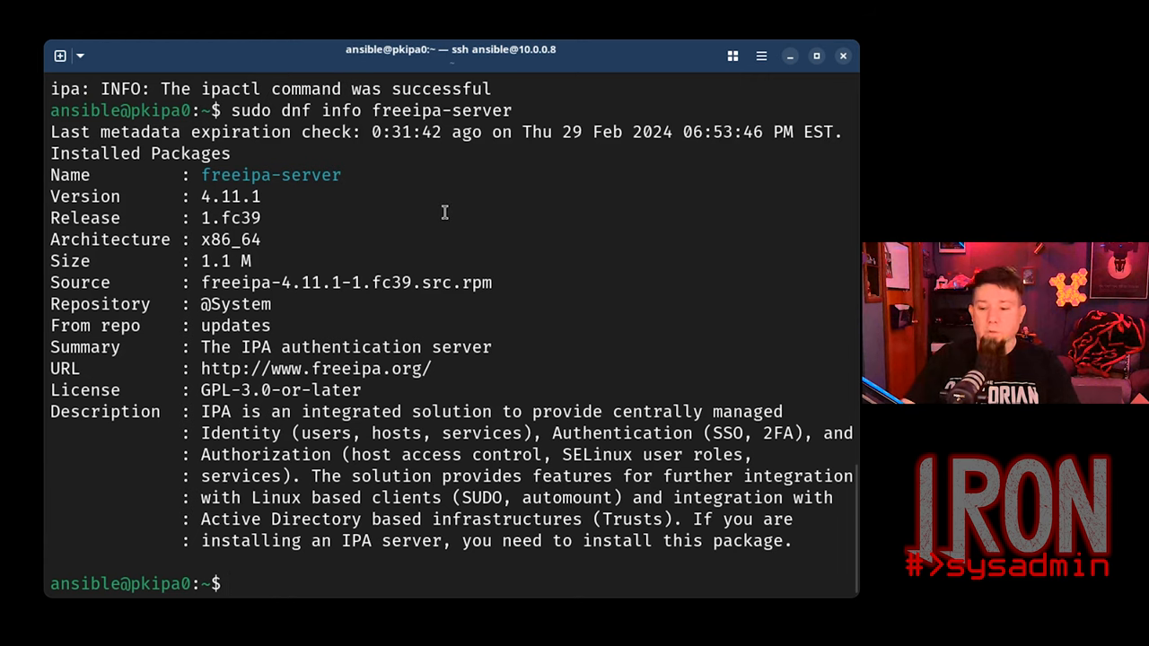
# Step: Run kinit admin and supply the admin password to get a Kerberos ticket
pyautogui.write('kini')
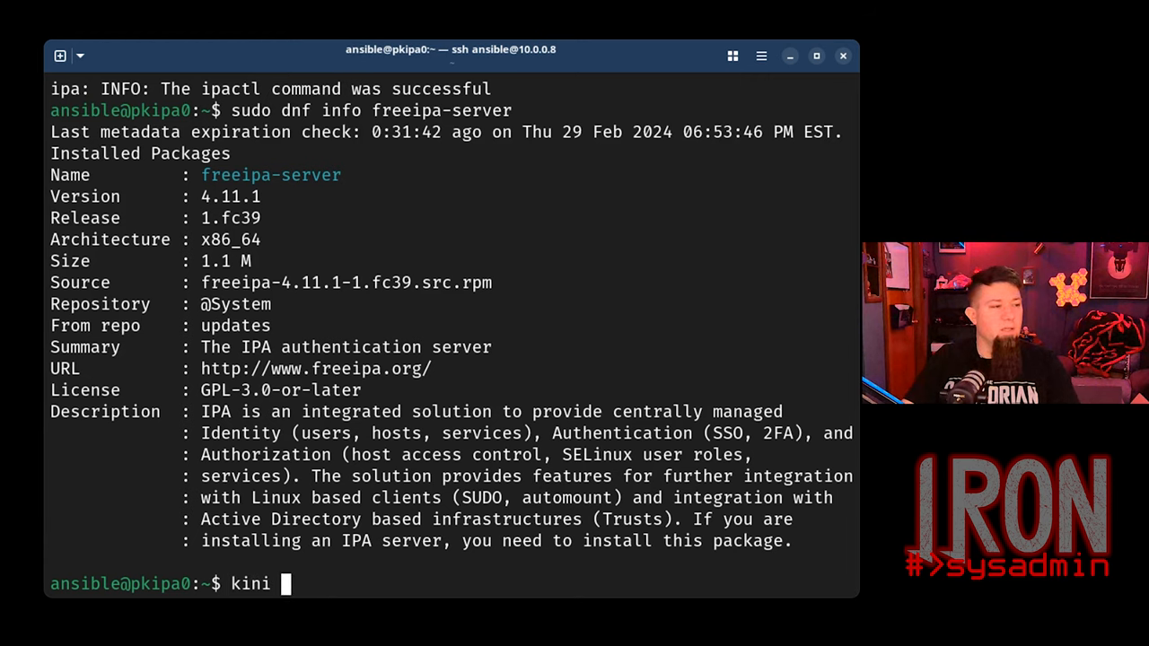
pyautogui.press('Return')
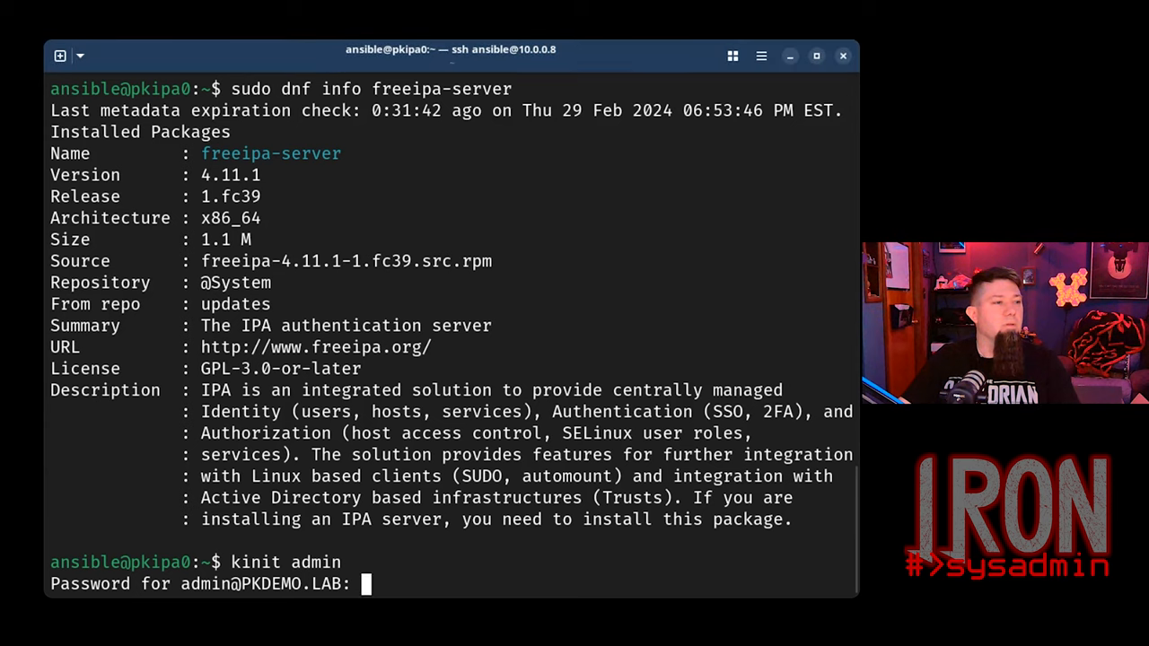
pyautogui.moveTo(560, 409)
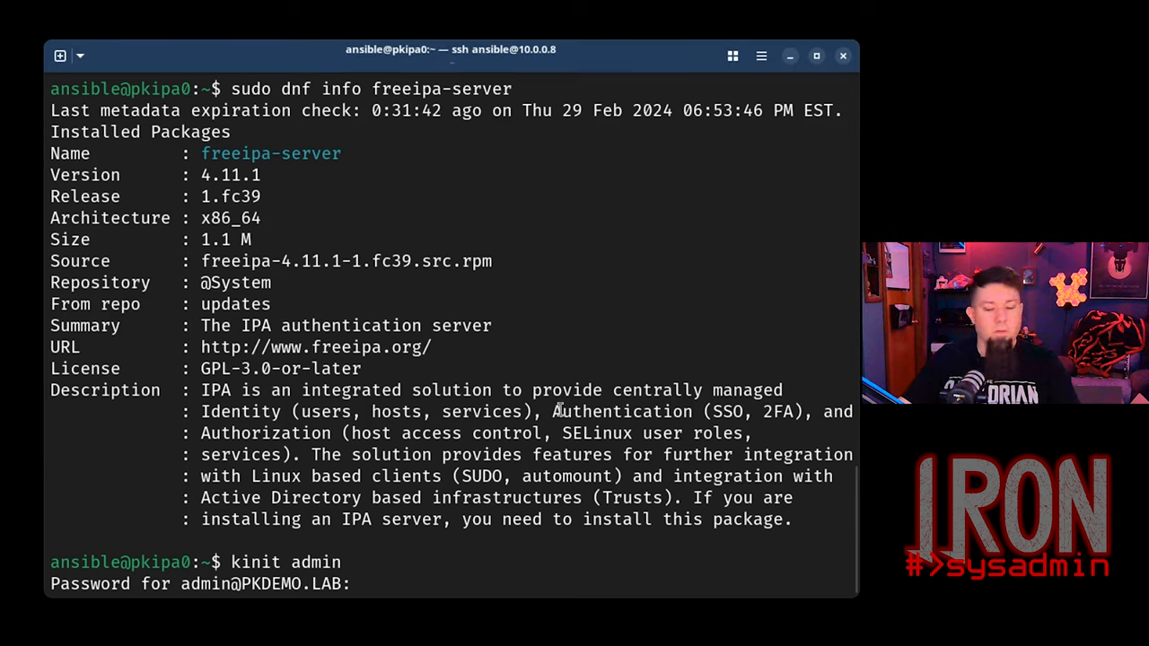
pyautogui.press('Return')
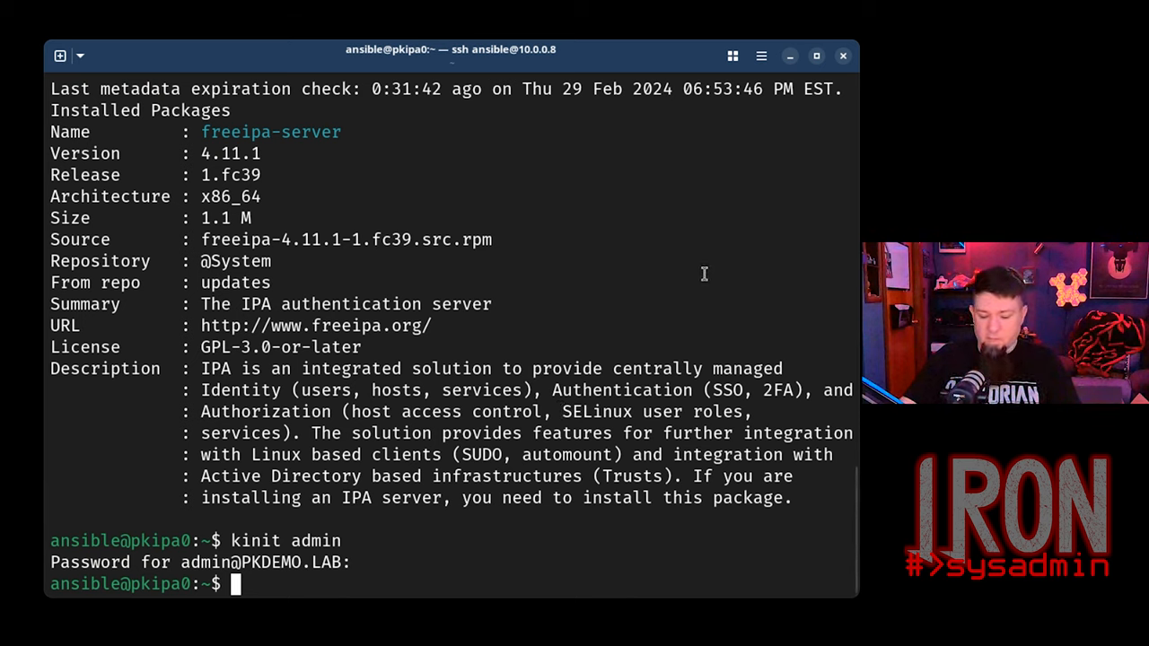
# Step: Begin the ipa user-add command with login susan, correcting a mistyped name
pyautogui.write('ipa user')
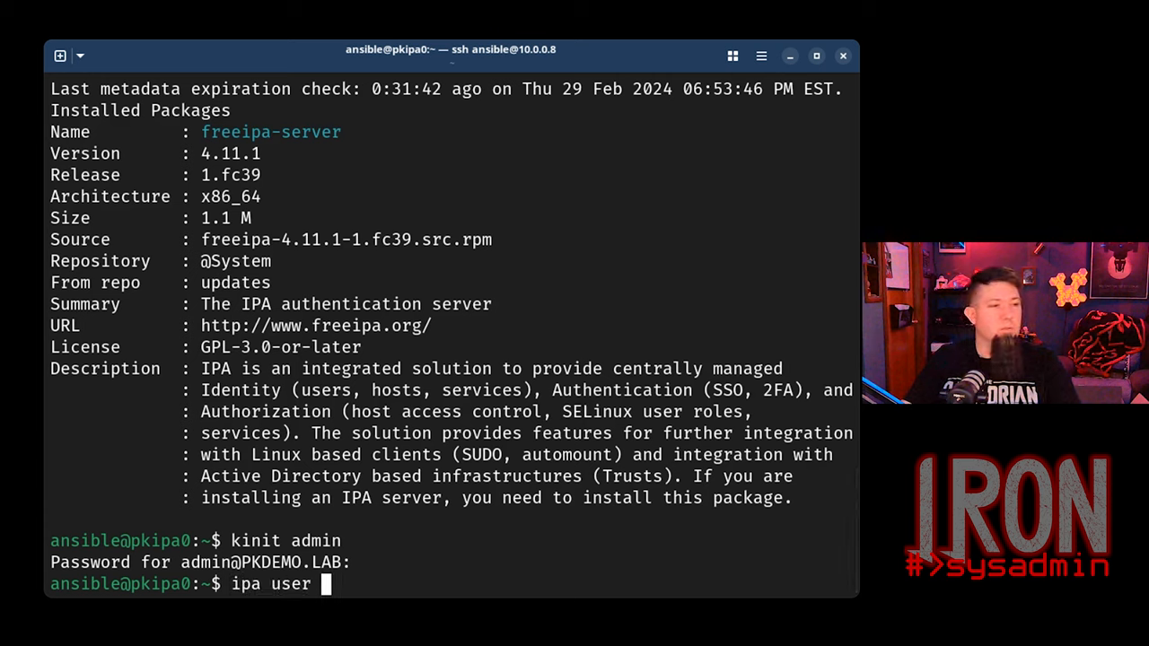
pyautogui.write('add')
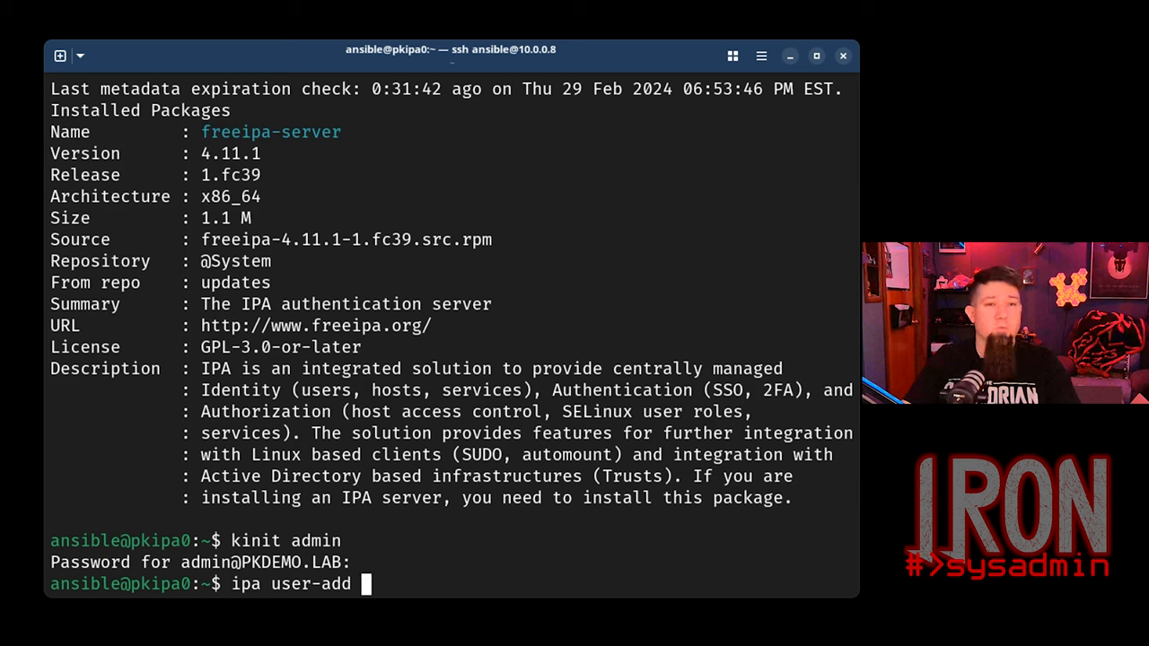
pyautogui.write('jo')
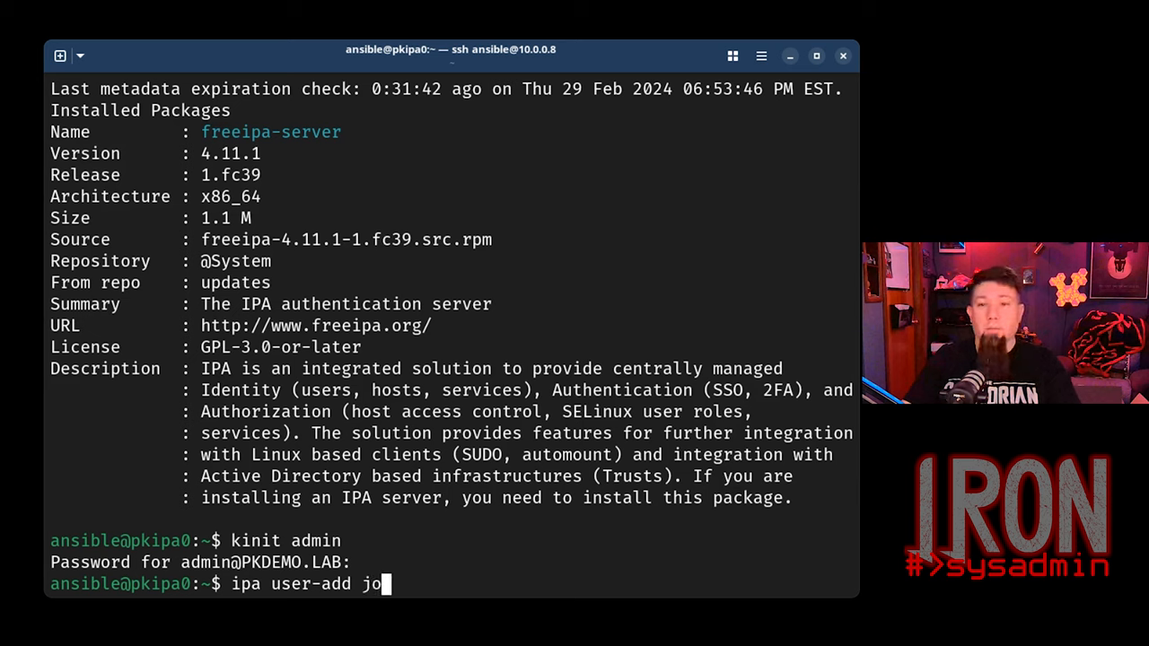
pyautogui.press('Backspace')
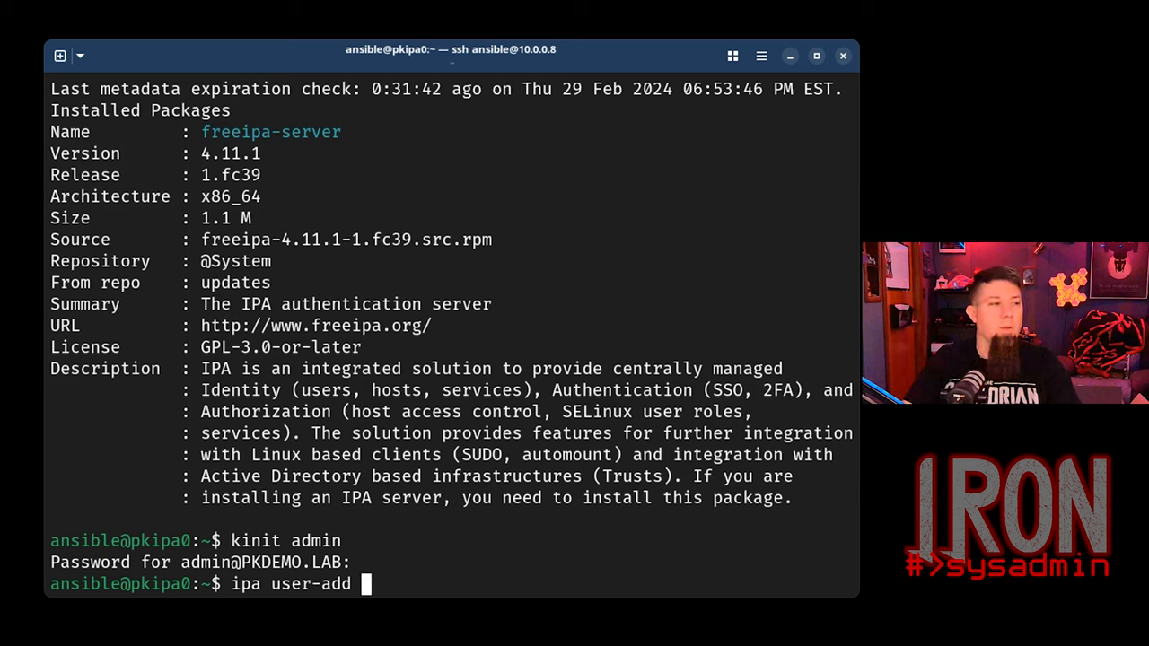
pyautogui.write('susan')
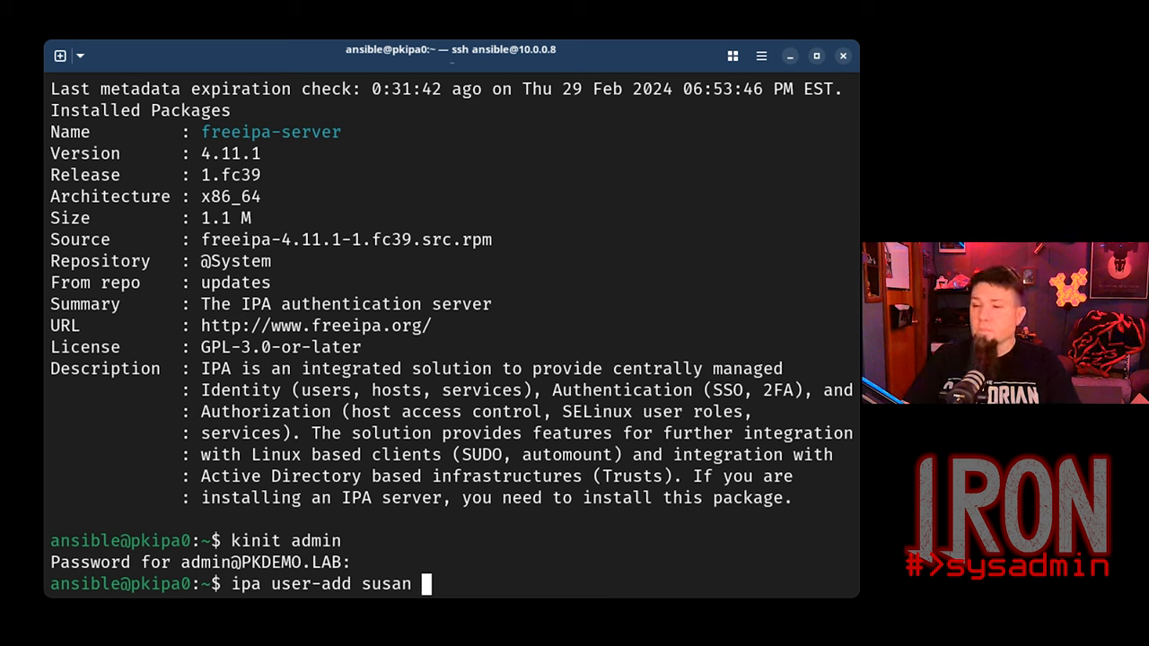
# Step: Add --first=Susan --last=someone --user-auth-type=passkey and run the command to create susan
pyautogui.write('--')
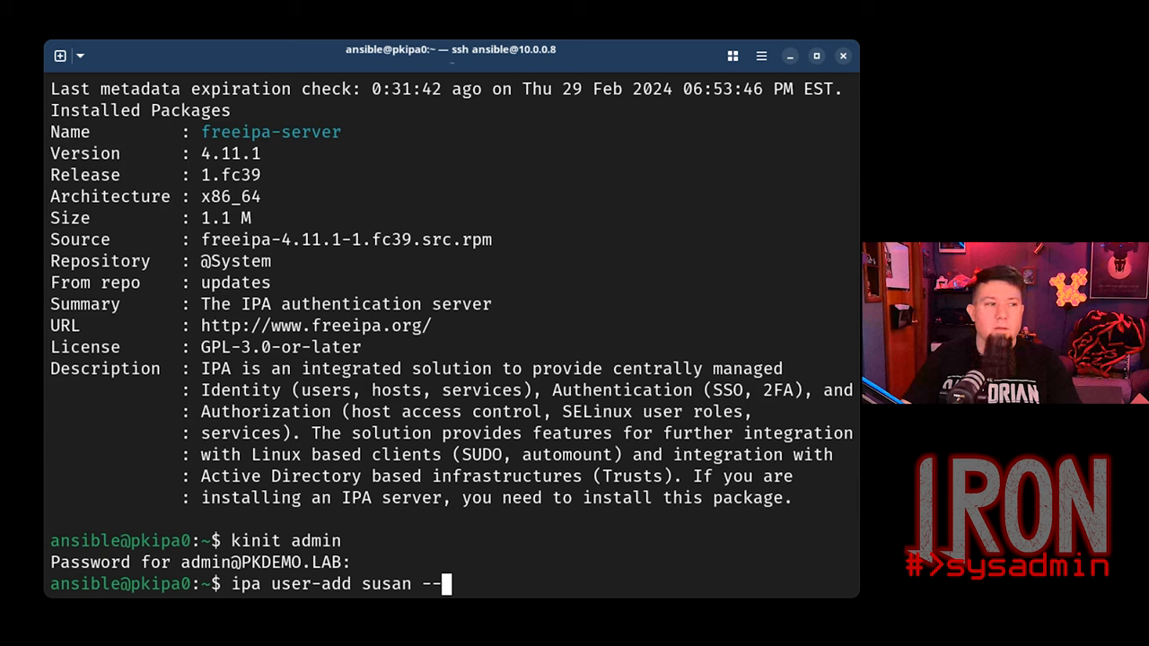
pyautogui.write('first=')
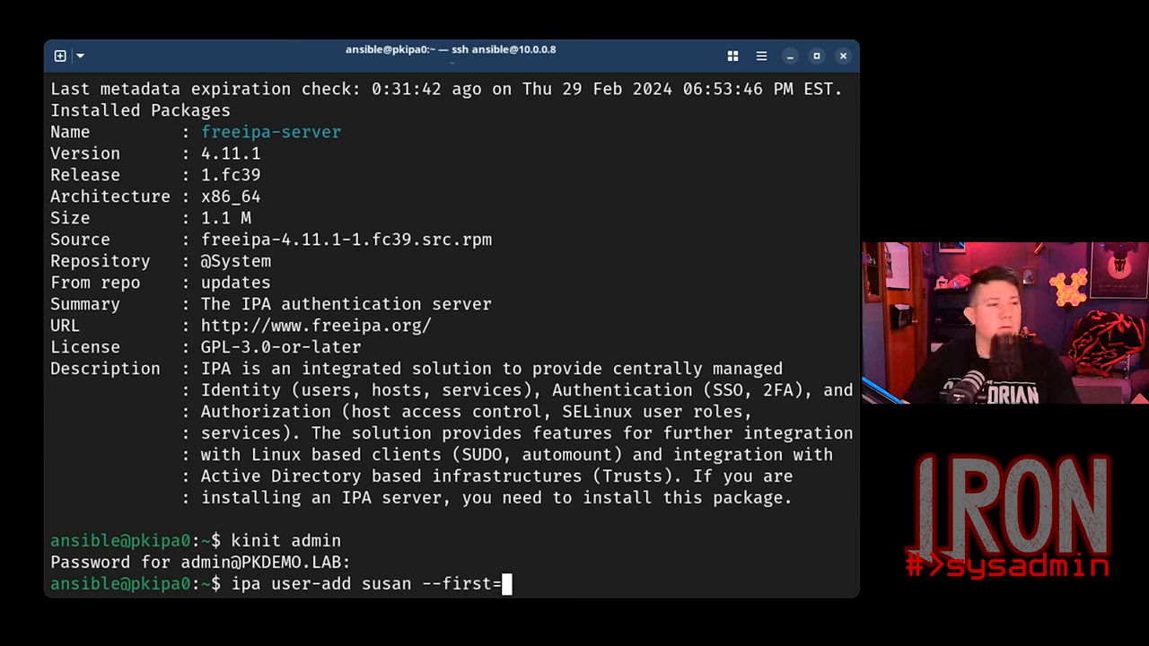
pyautogui.write('Susan --')
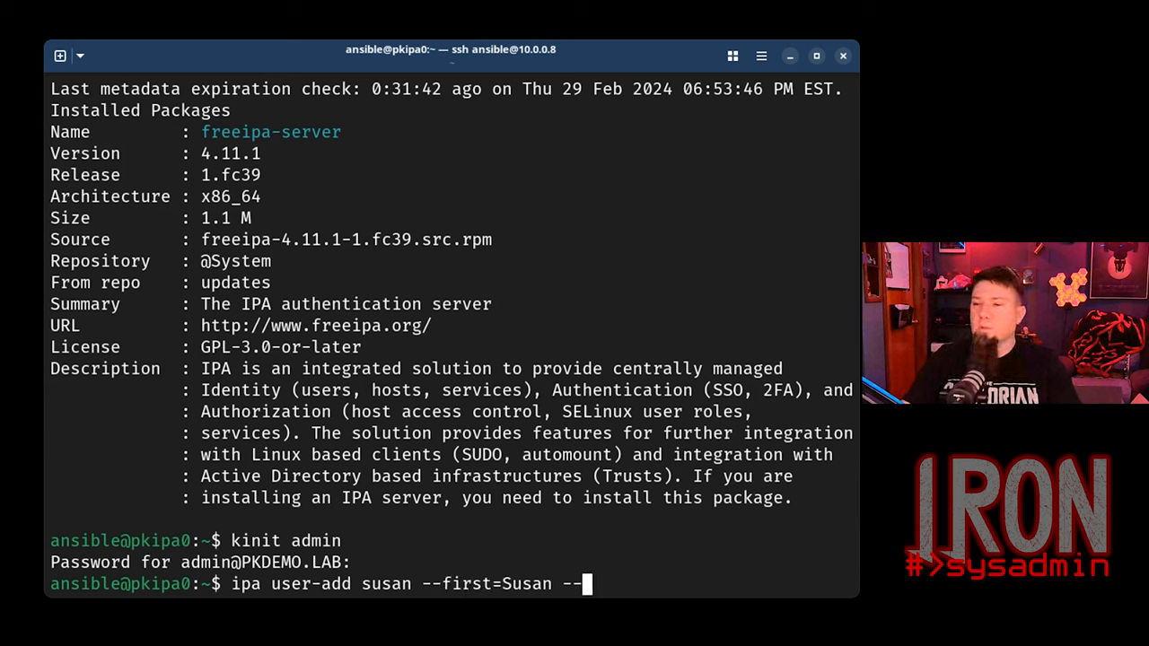
pyautogui.write('last=')
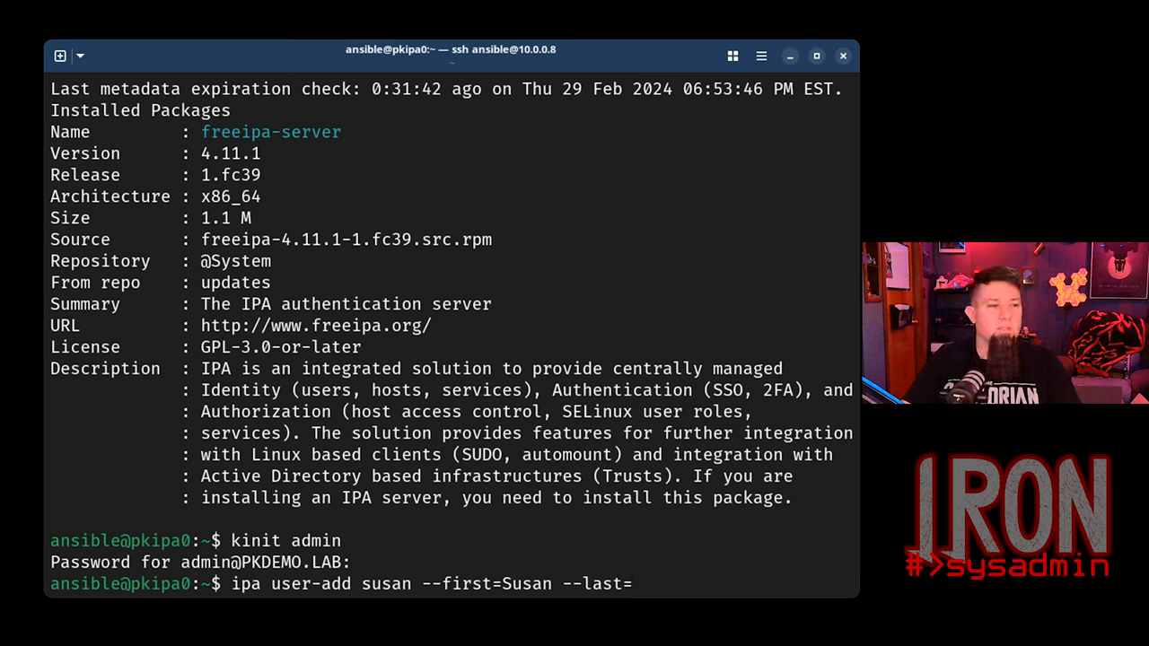
pyautogui.write('someone')
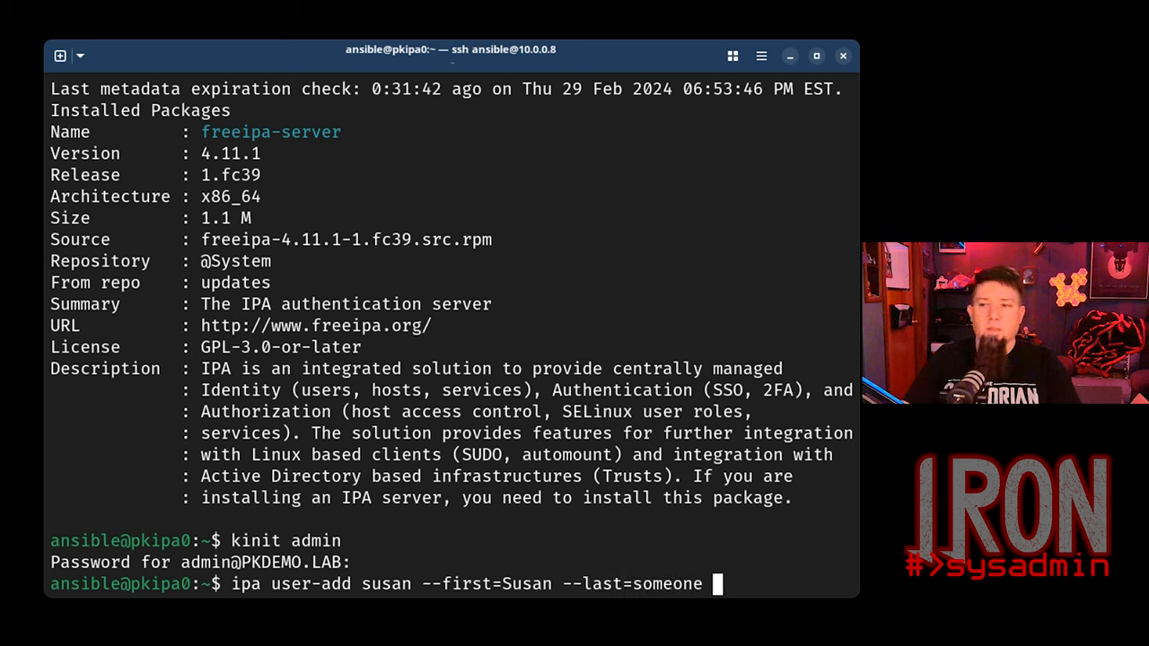
pyautogui.write('--user-auth-type')
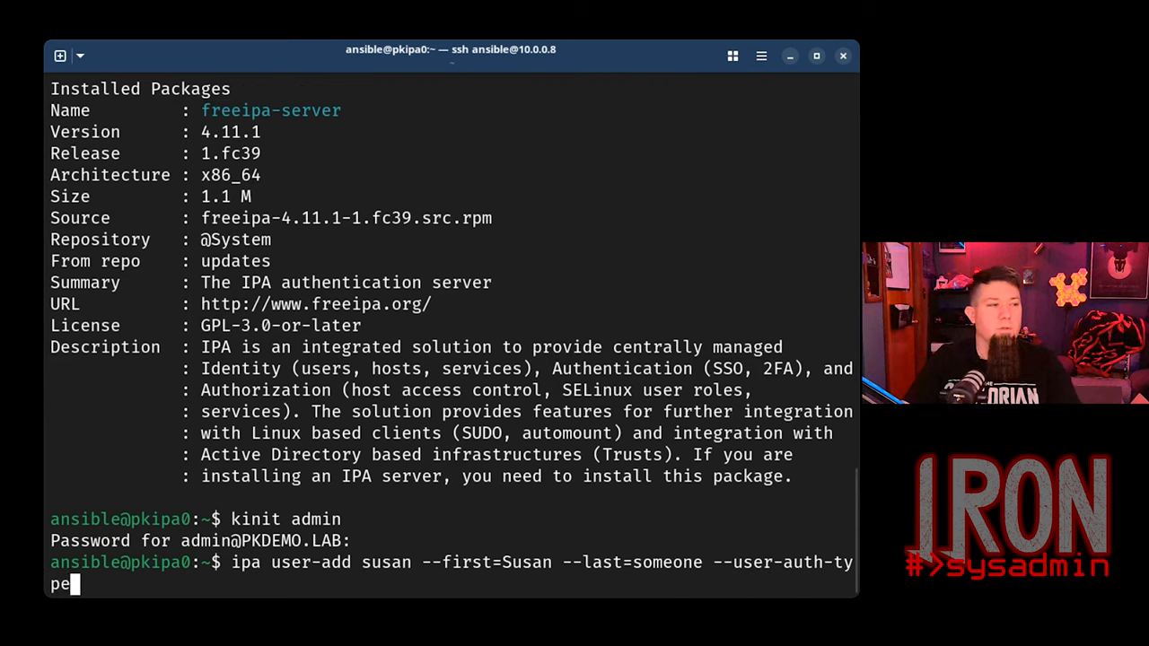
pyautogui.write('pa')
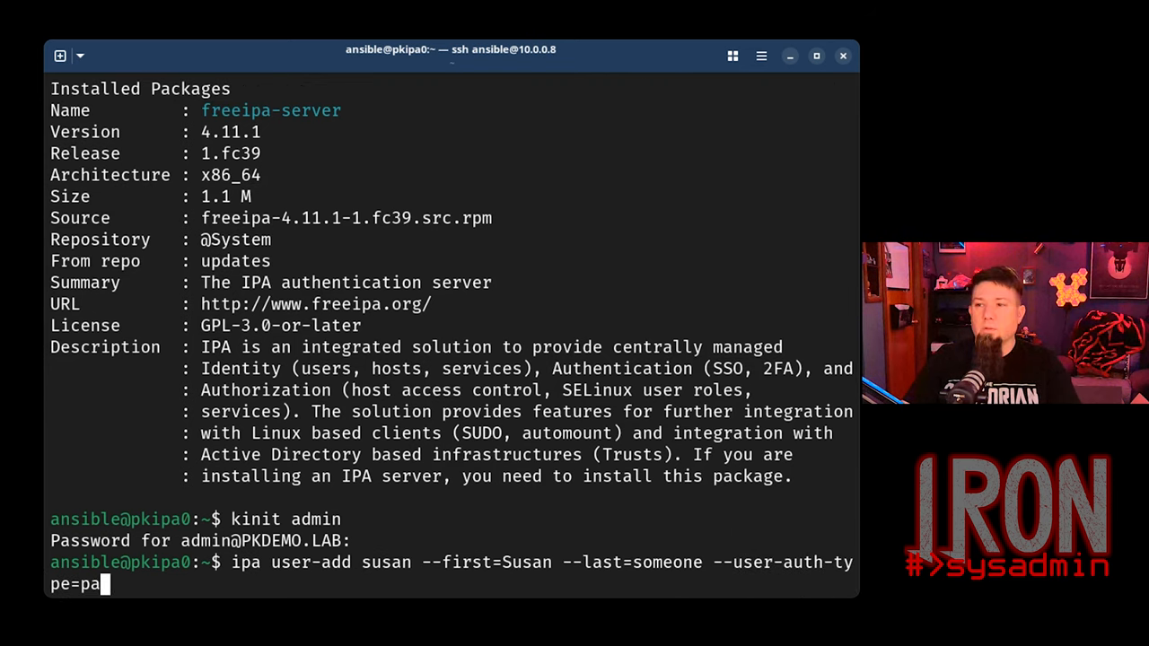
pyautogui.write('sskey')
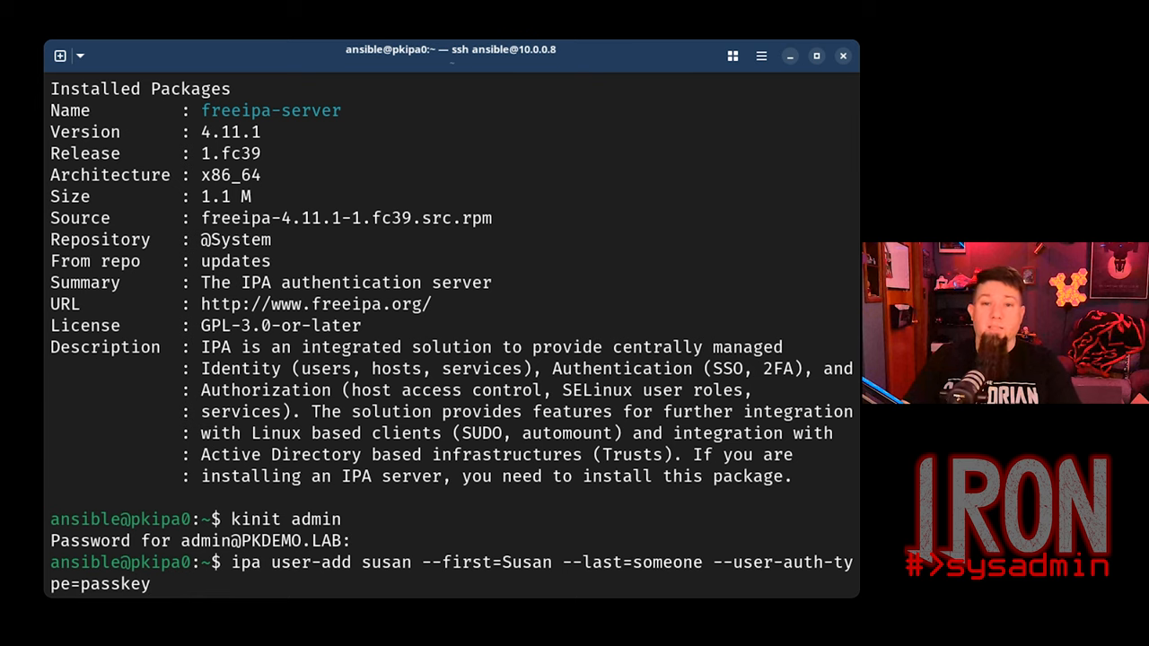
pyautogui.press('Return')
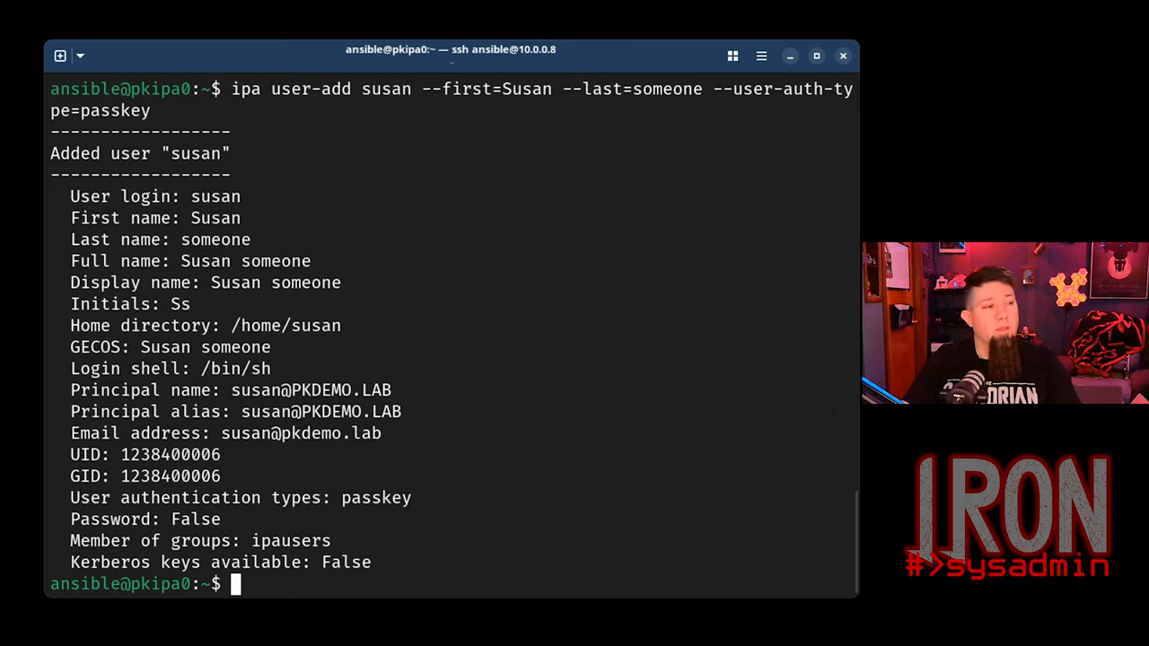